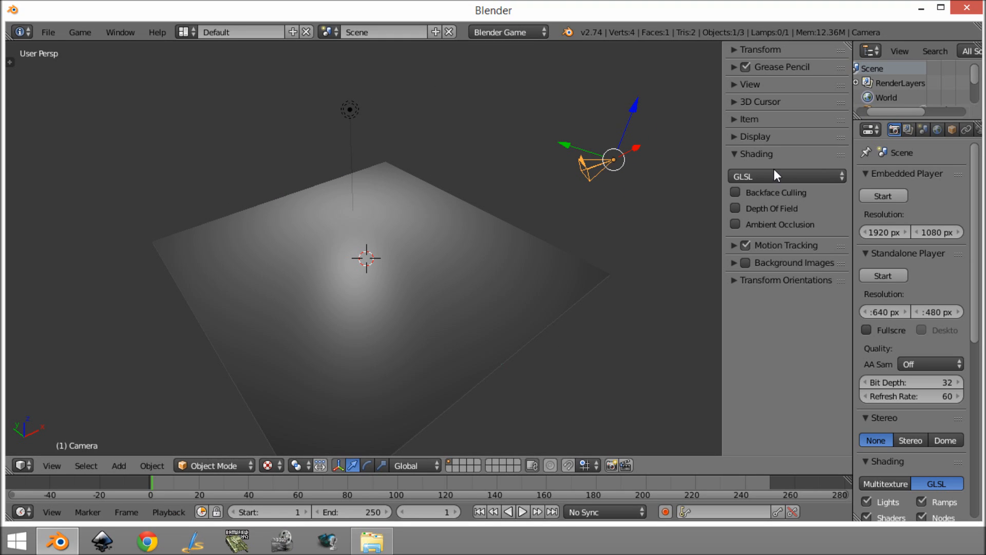
mouse_move(285, 394)
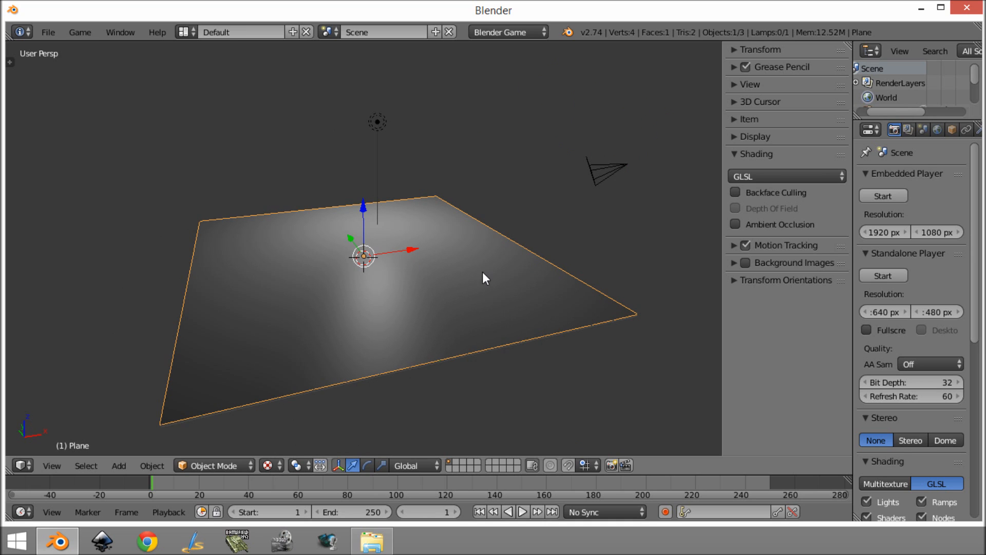
Switch to the Game Logic screen layout and select the Camera object
left_click(185, 32)
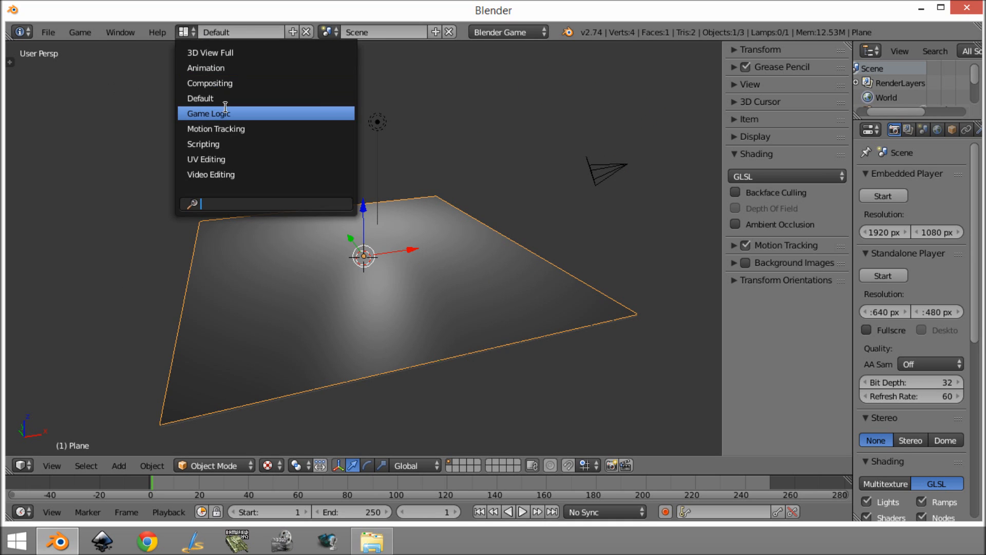
left_click(208, 113)
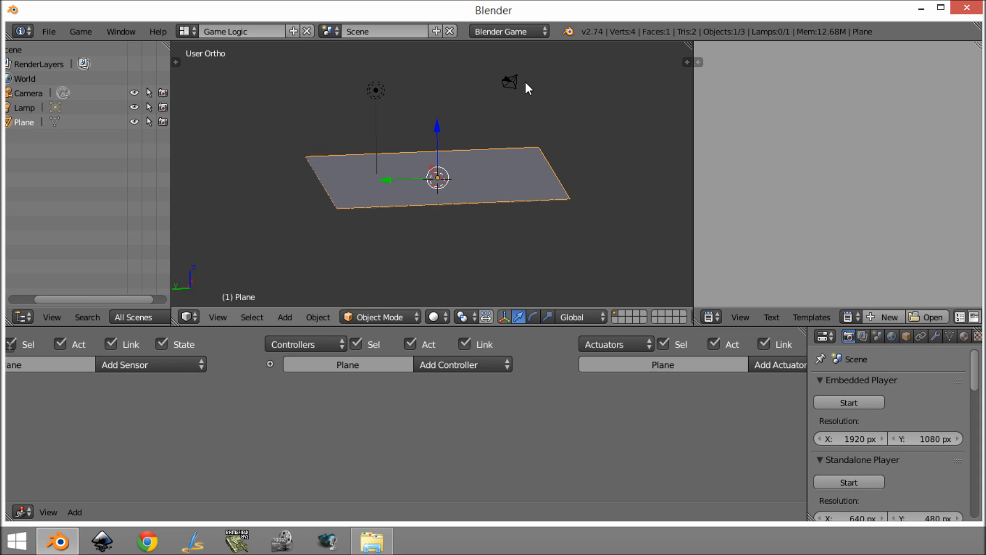
left_click(511, 80)
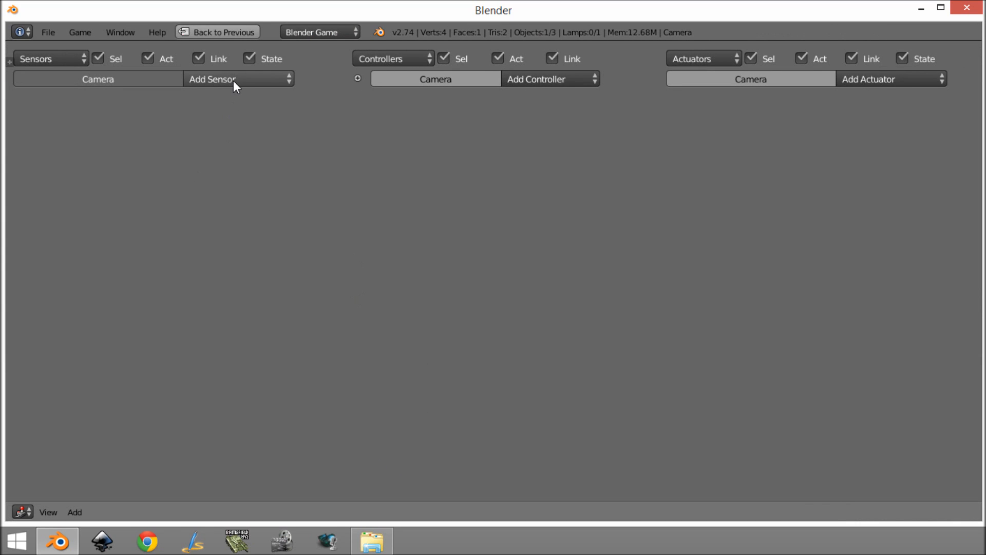
Add a Mouse sensor with Mouse Event set to Movement, then collapse its panel
left_click(236, 79)
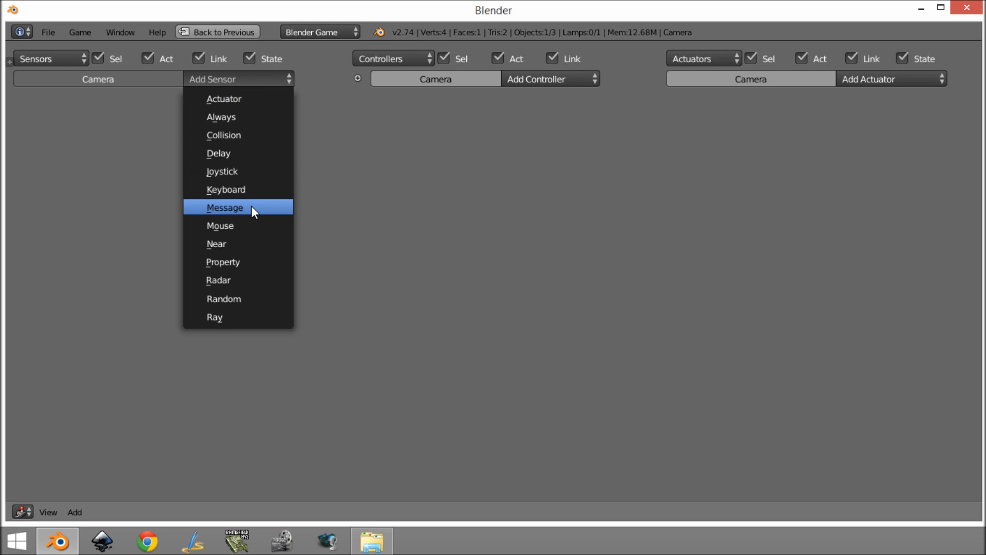
mouse_move(238, 225)
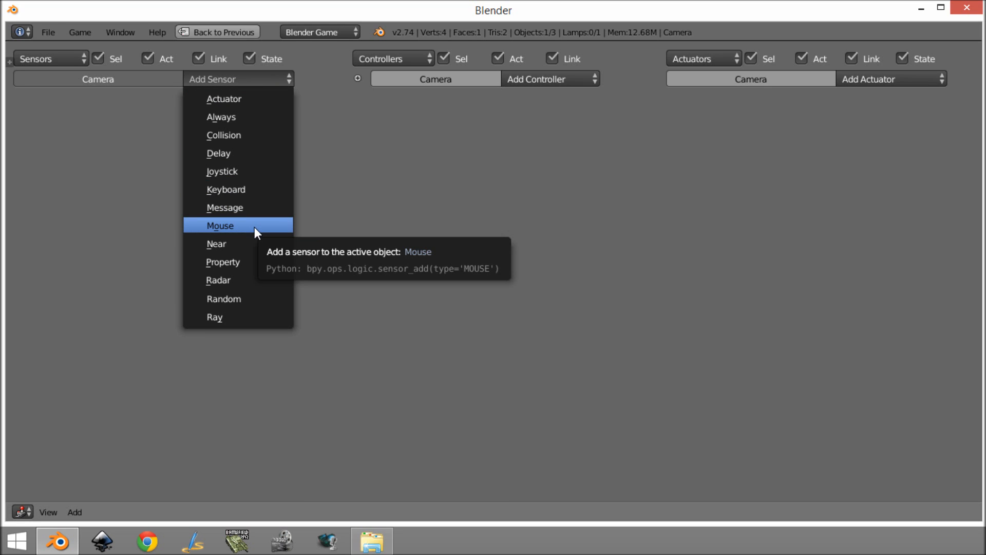
left_click(220, 225)
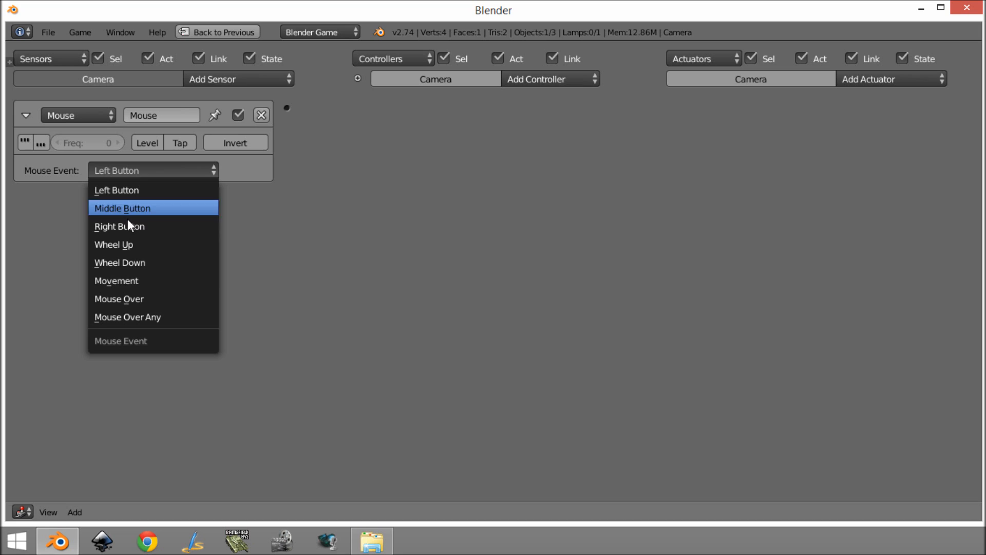
left_click(116, 280)
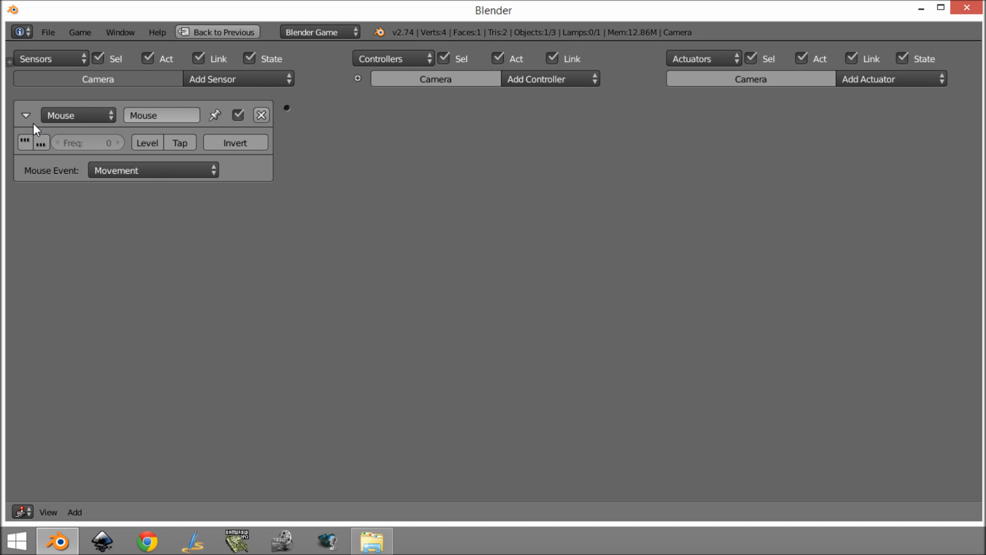
left_click(25, 115)
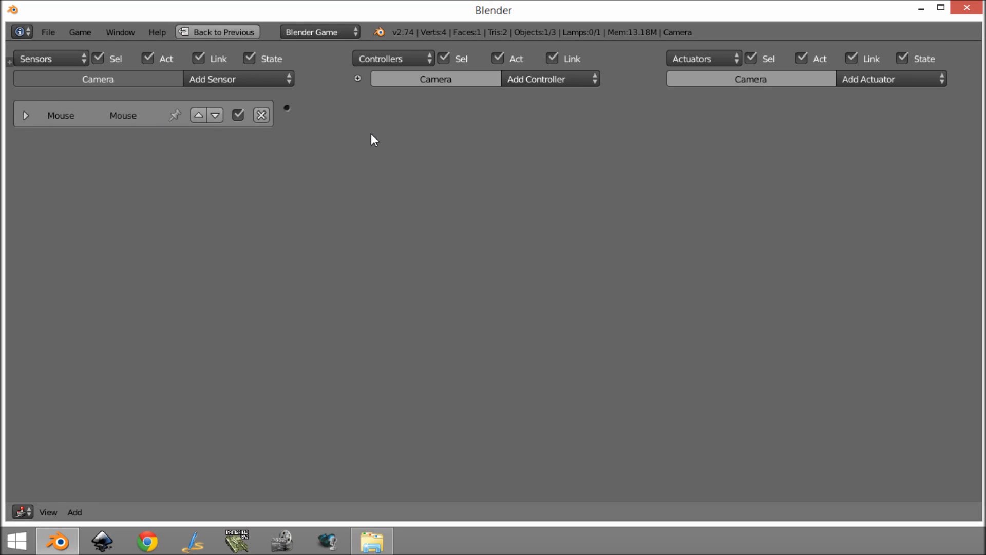
mouse_move(657, 192)
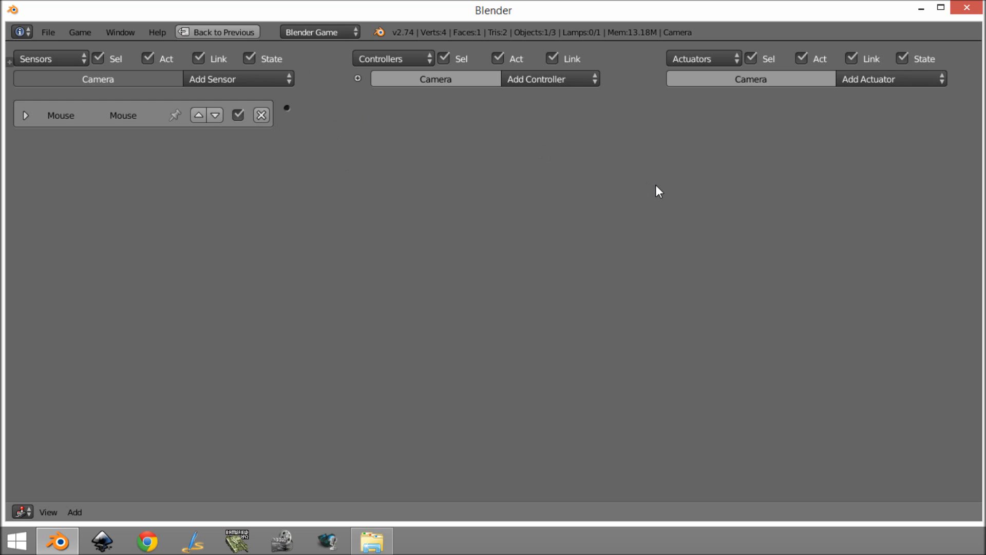
mouse_move(620, 173)
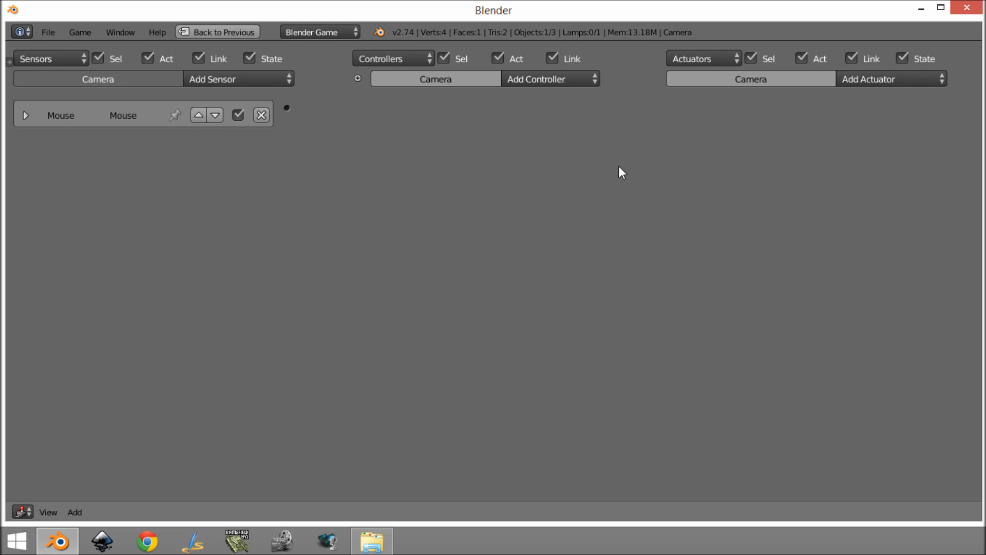
left_click(26, 115)
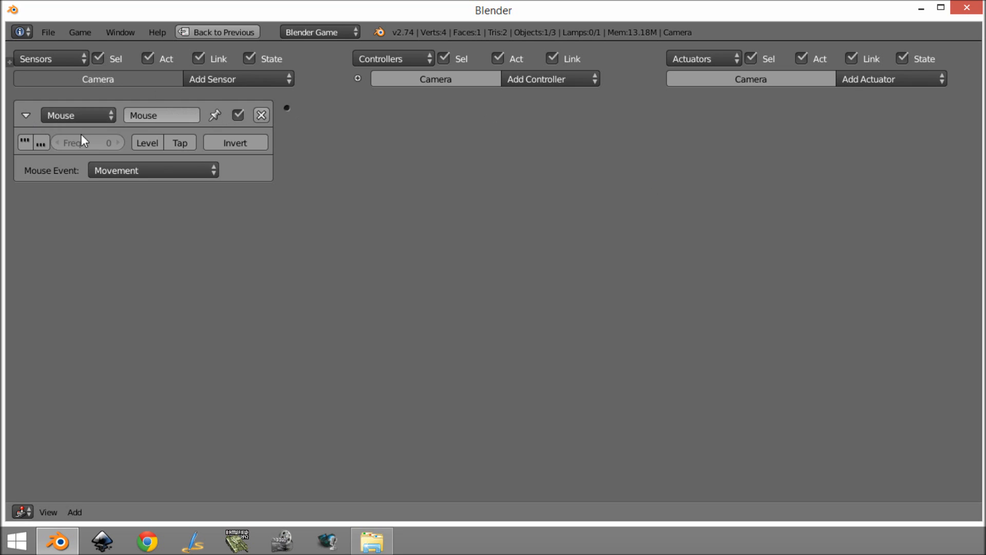
mouse_move(56, 138)
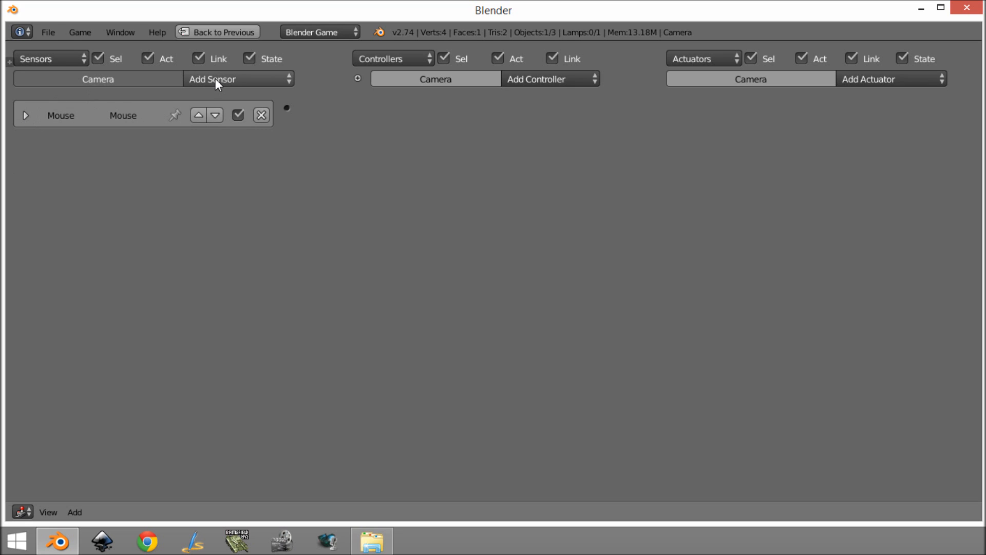
left_click(233, 79)
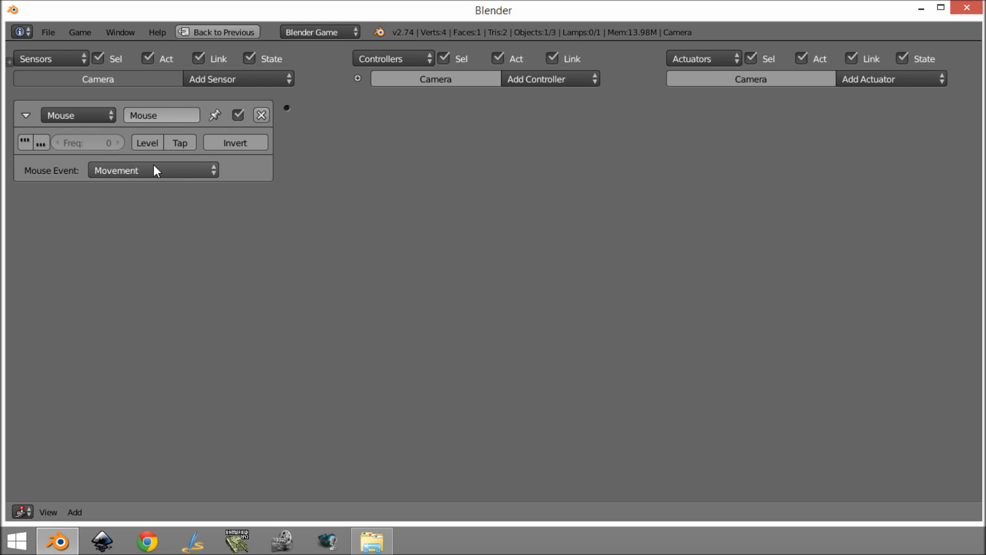
left_click(26, 115)
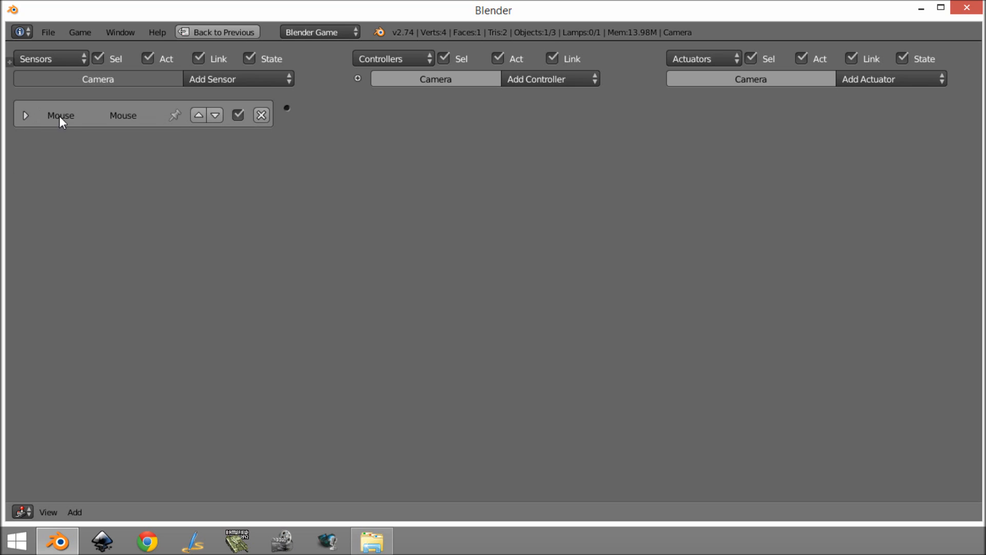
left_click(873, 78)
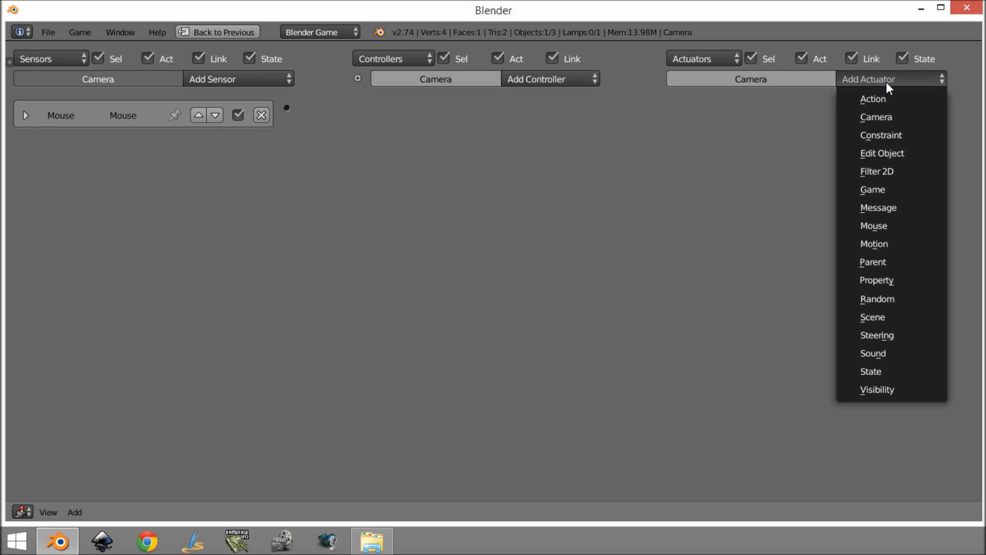
mouse_move(881, 135)
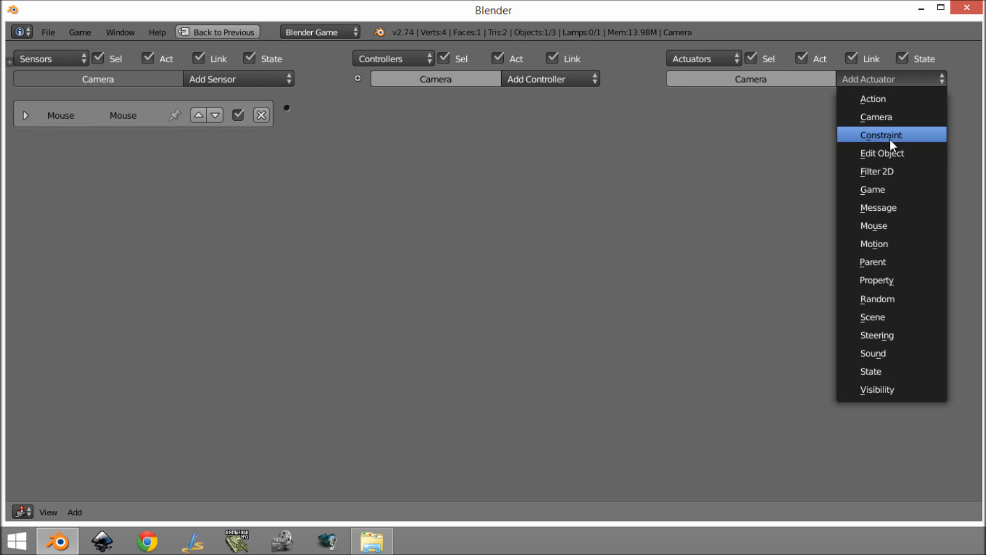
mouse_move(898, 243)
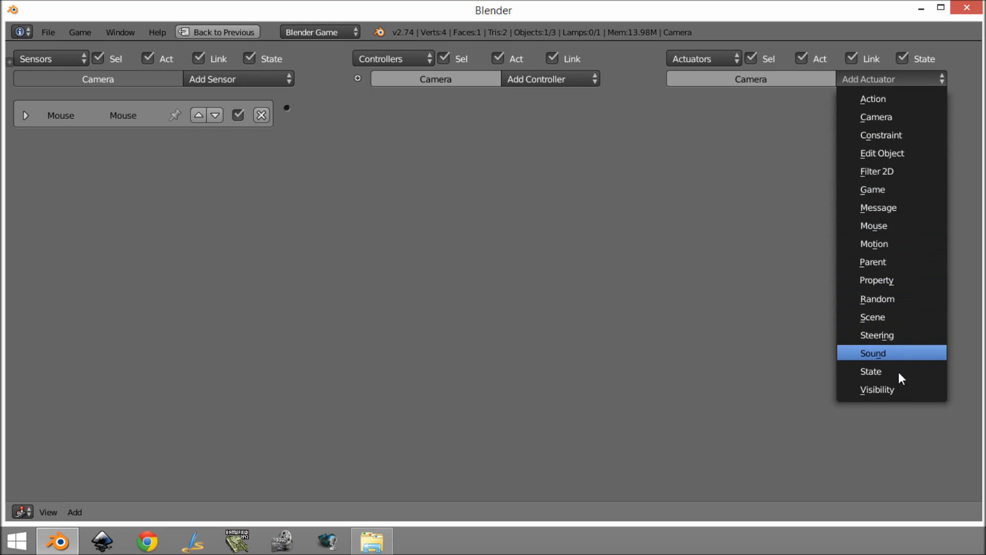
mouse_move(899, 255)
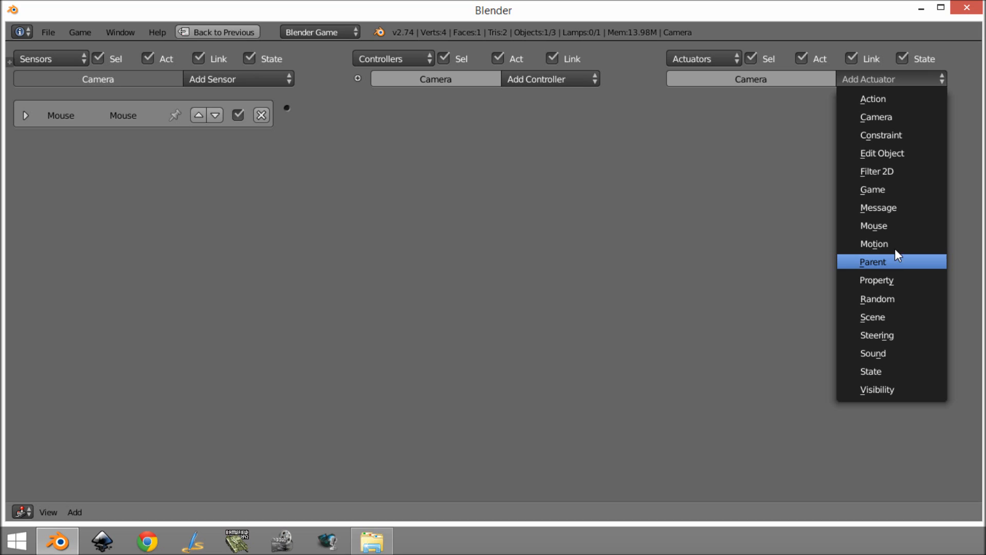
mouse_move(889, 225)
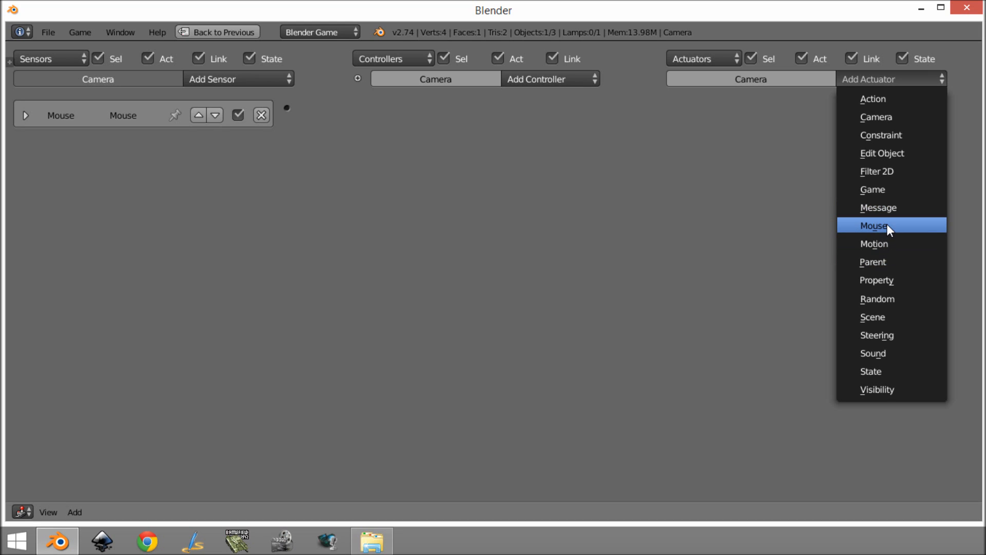
Add a Mouse actuator and change its mode from Visibility to Look
left_click(873, 225)
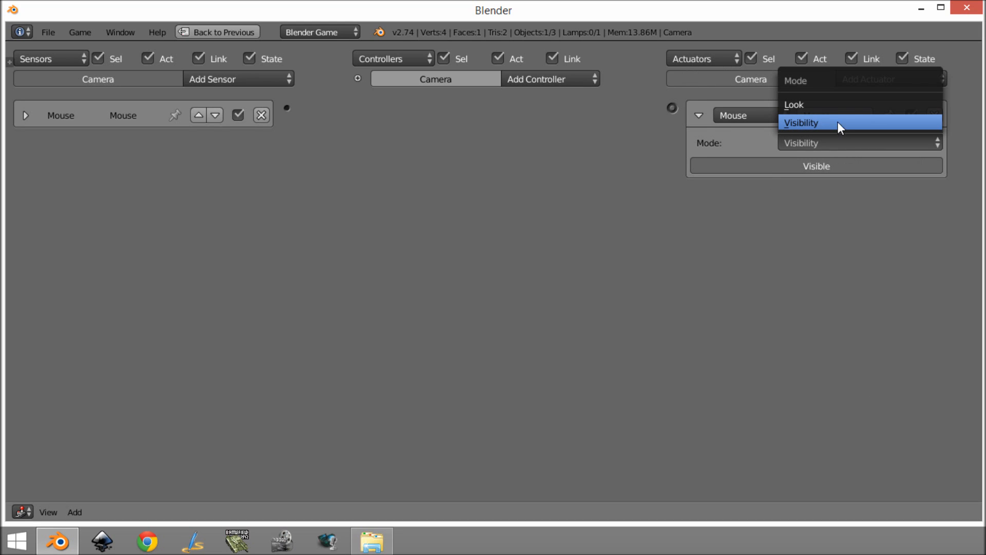
left_click(801, 123)
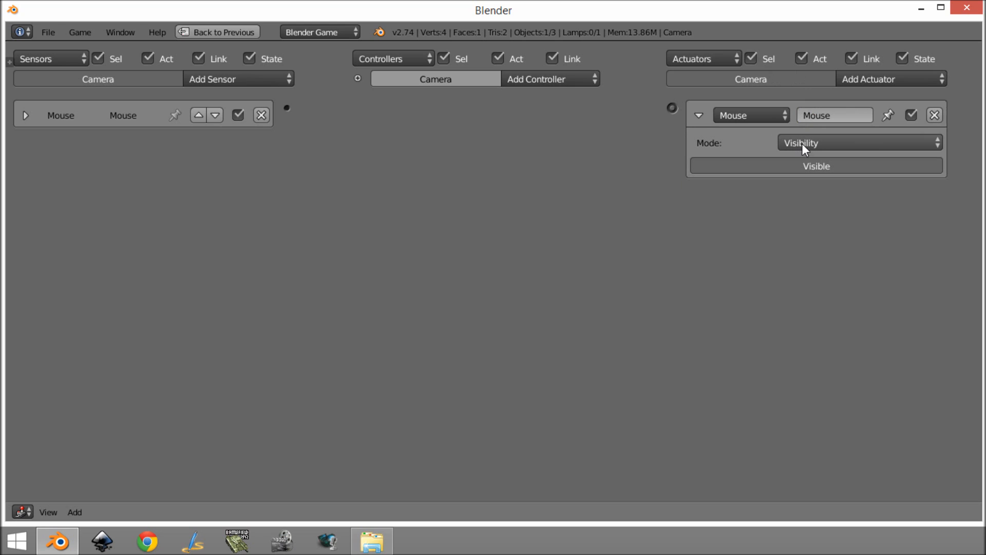
left_click(859, 142)
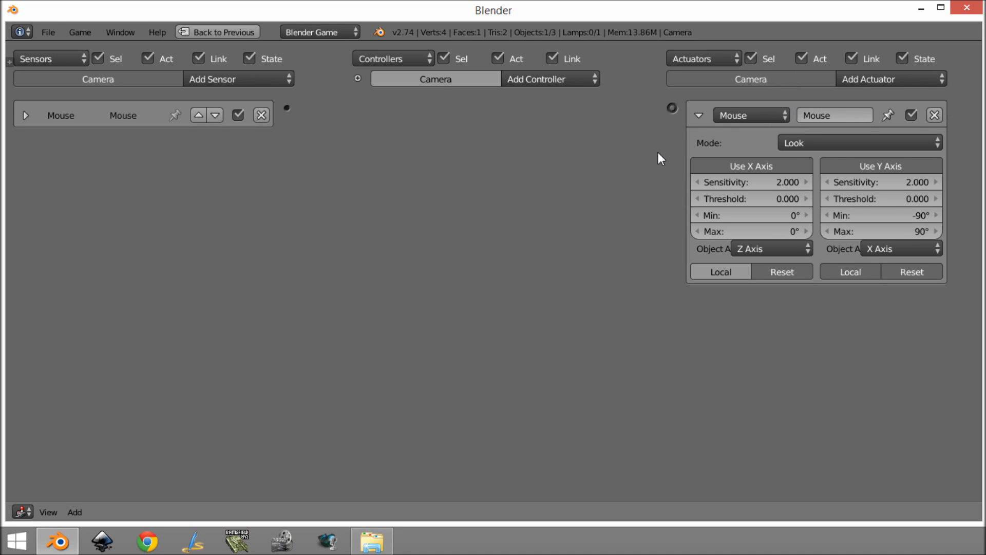
left_click(698, 115)
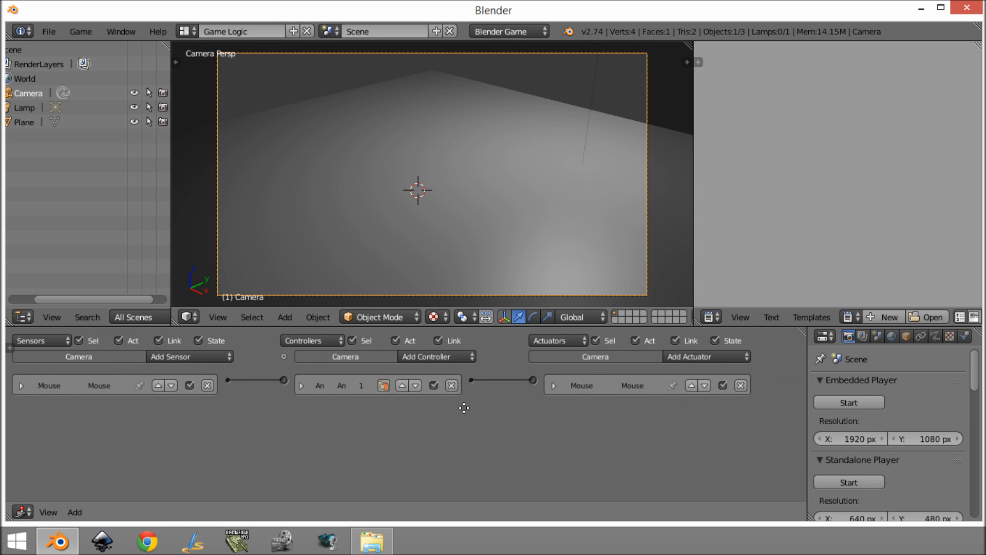
mouse_move(496, 388)
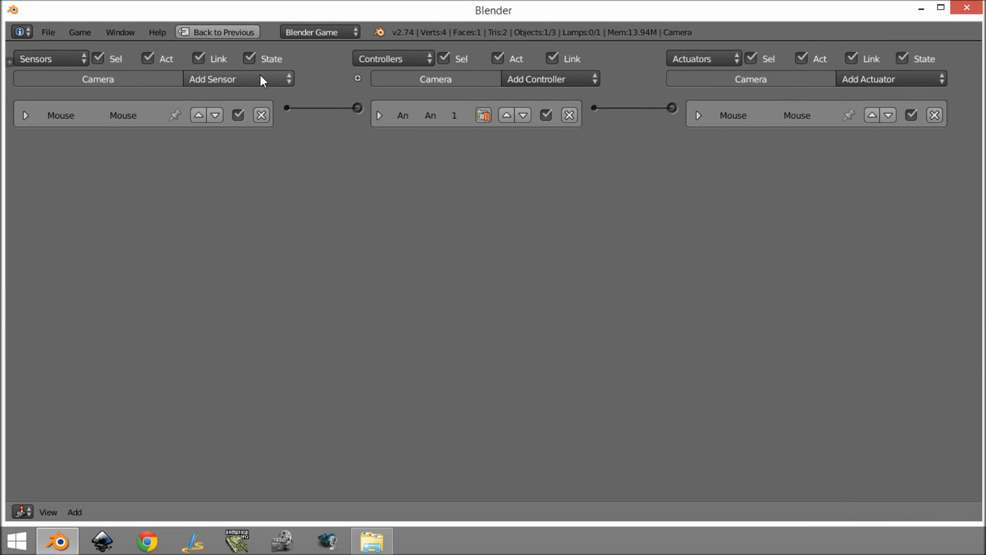
mouse_move(261, 81)
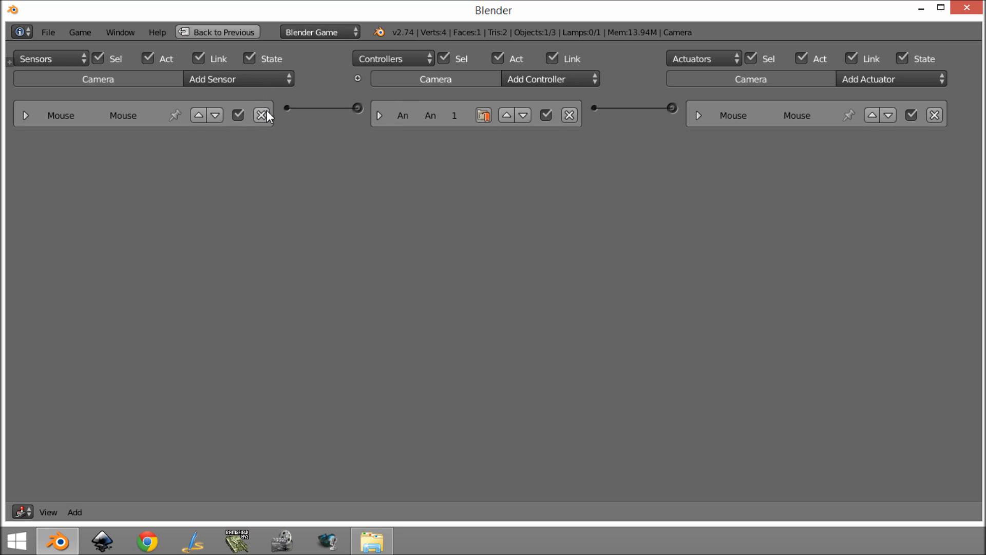
Add a Keyboard sensor named W, collapse it, and add a Motion actuator
left_click(233, 78)
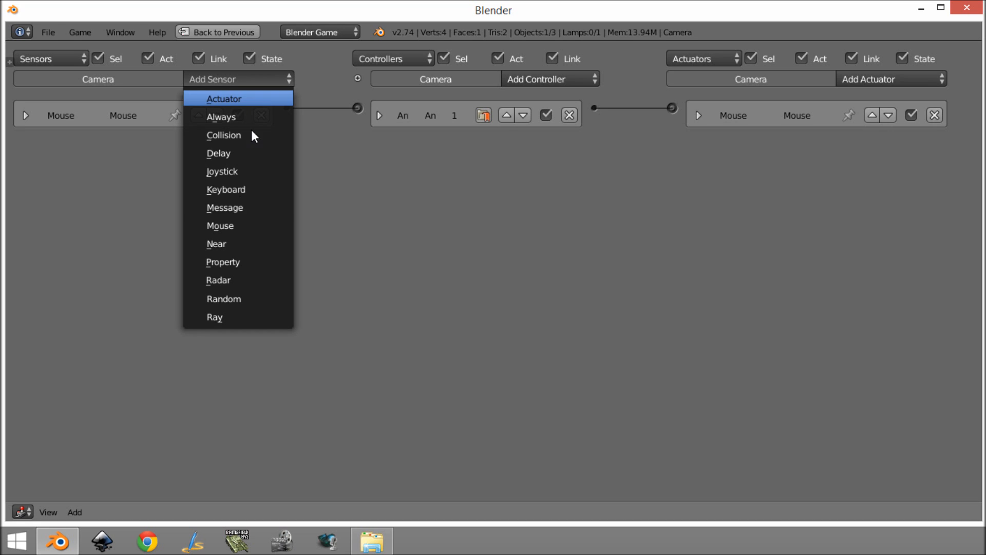
left_click(226, 190)
type("W")
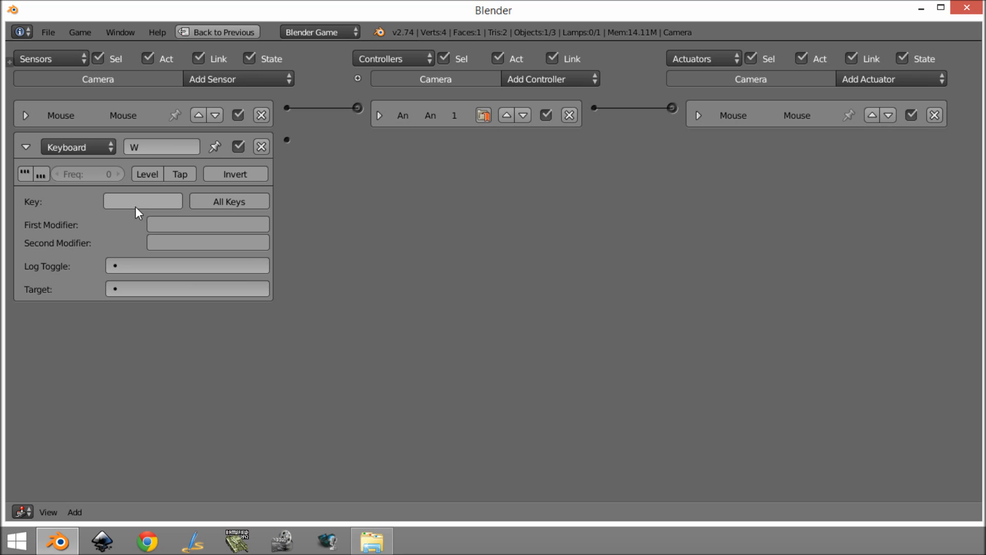
left_click(26, 147)
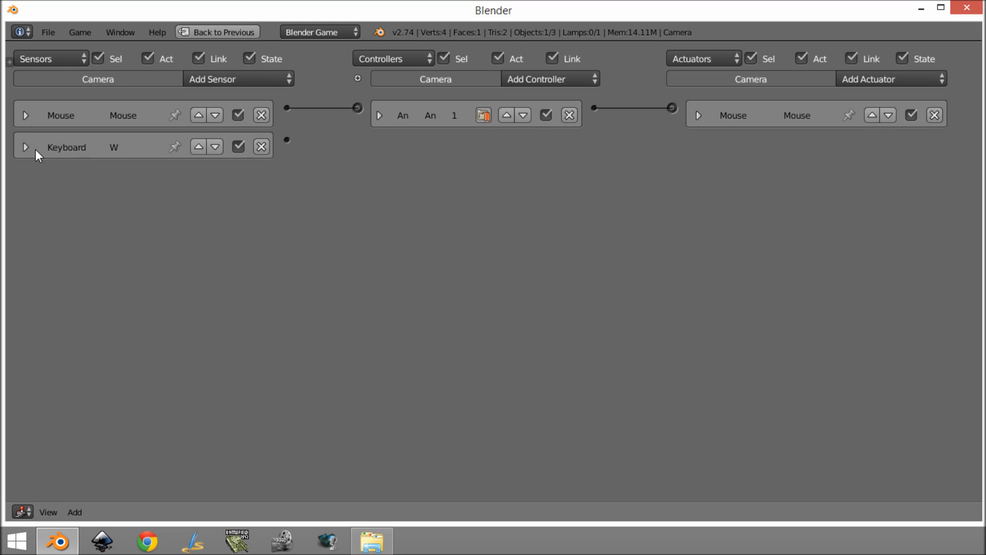
left_click(887, 79)
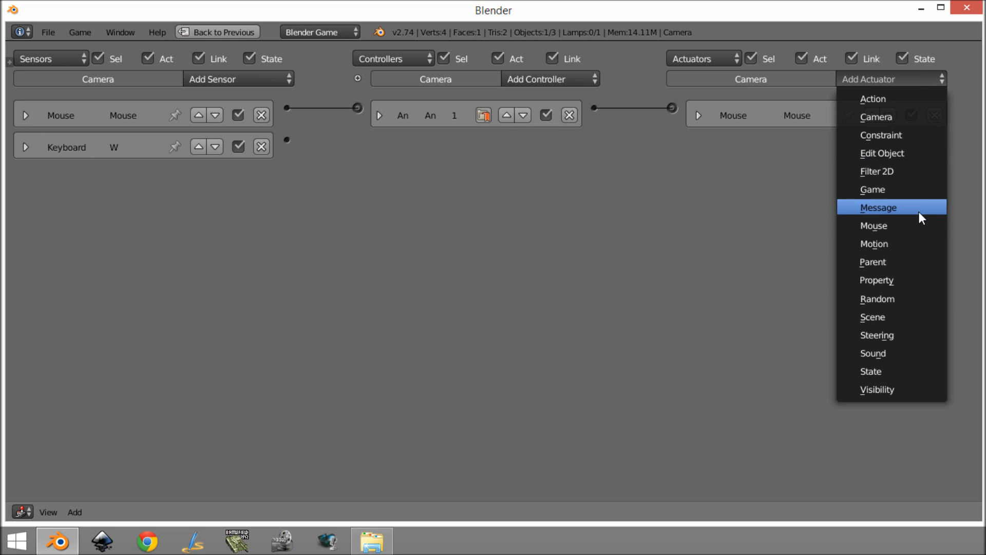
mouse_move(892, 334)
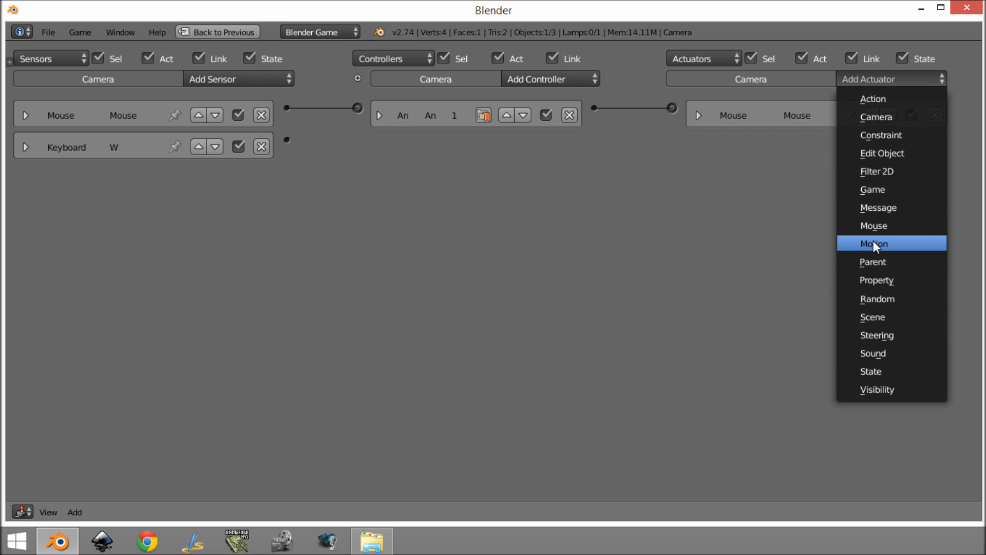
left_click(873, 244)
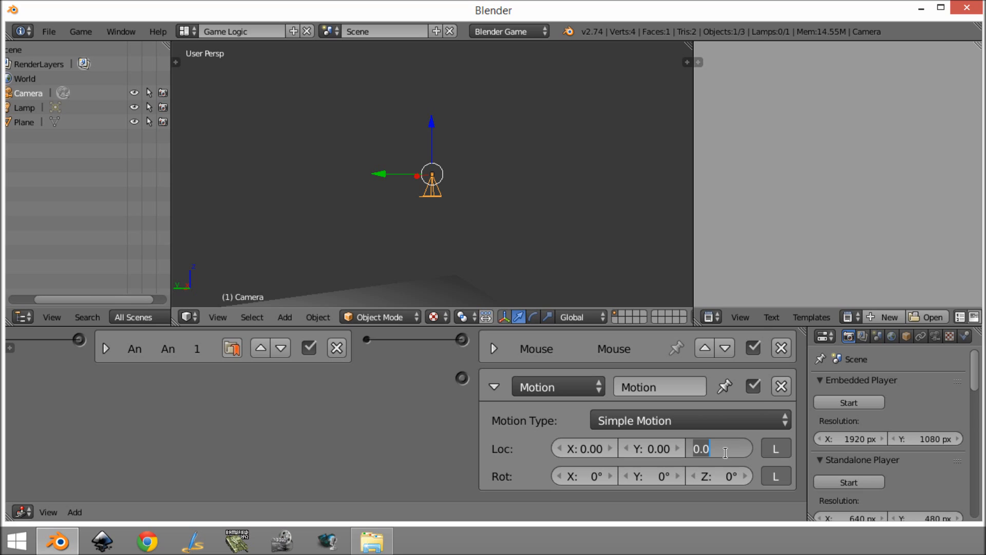
Set the Motion actuator's location offset and wire W through an And controller to it
type("-1")
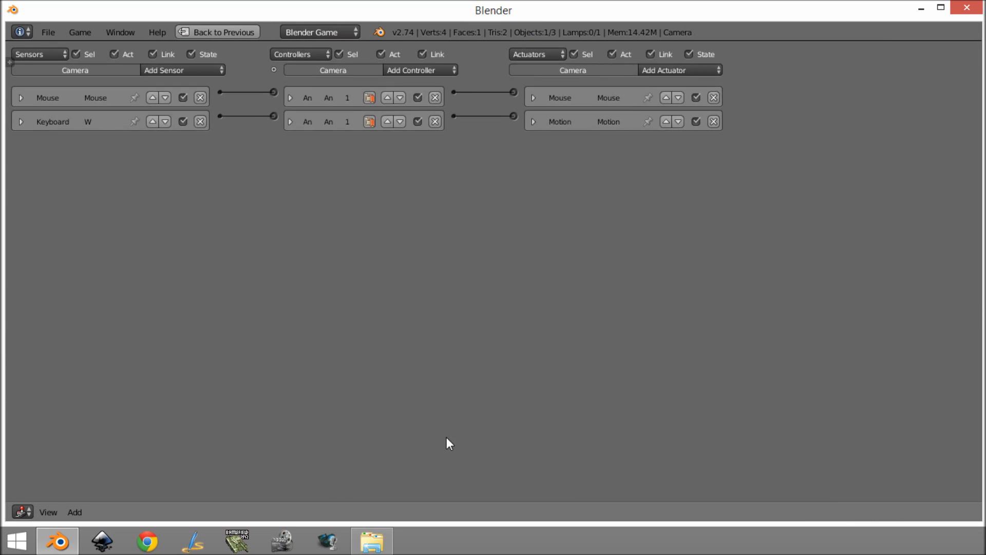
Add Keyboard sensors for the S, A and D keys, named accordingly
left_click(182, 70)
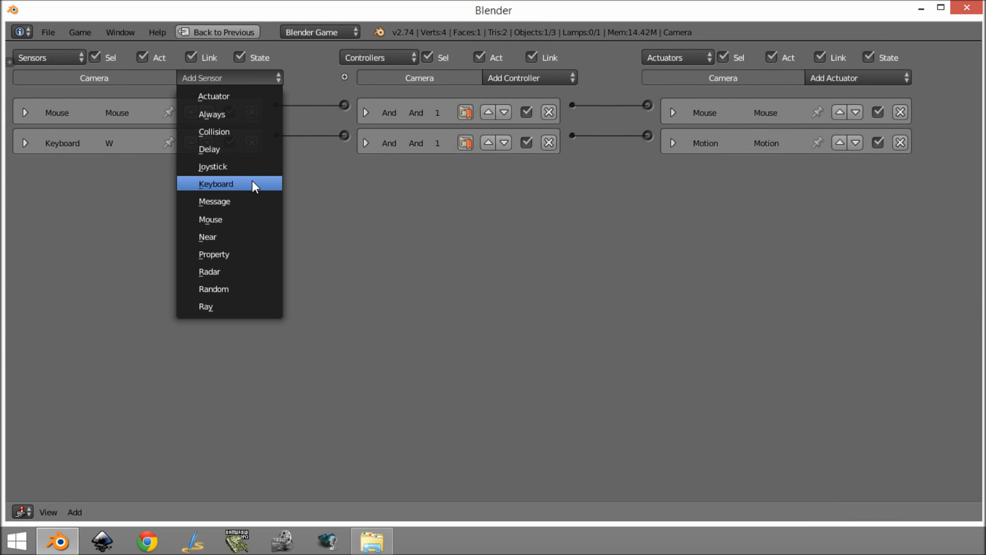
left_click(216, 183)
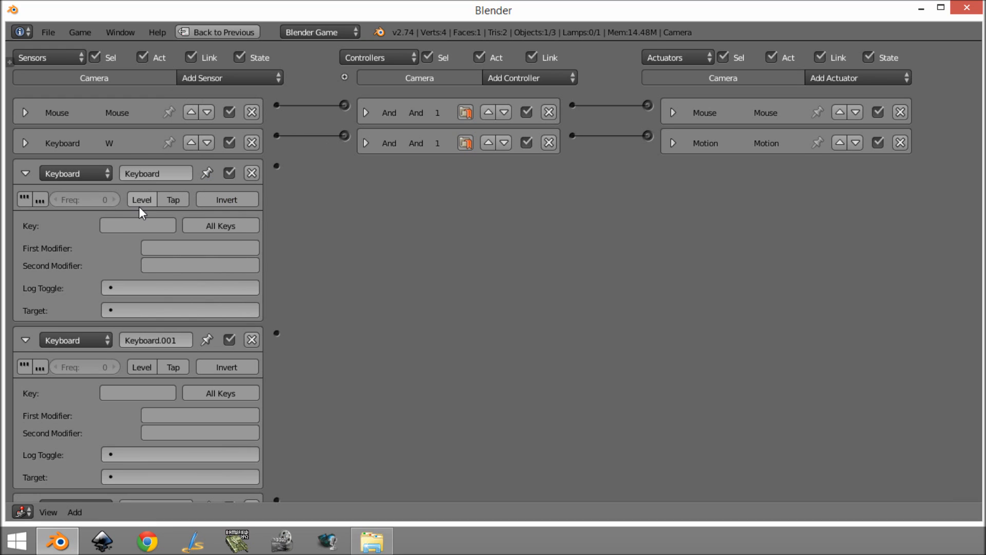
type("S")
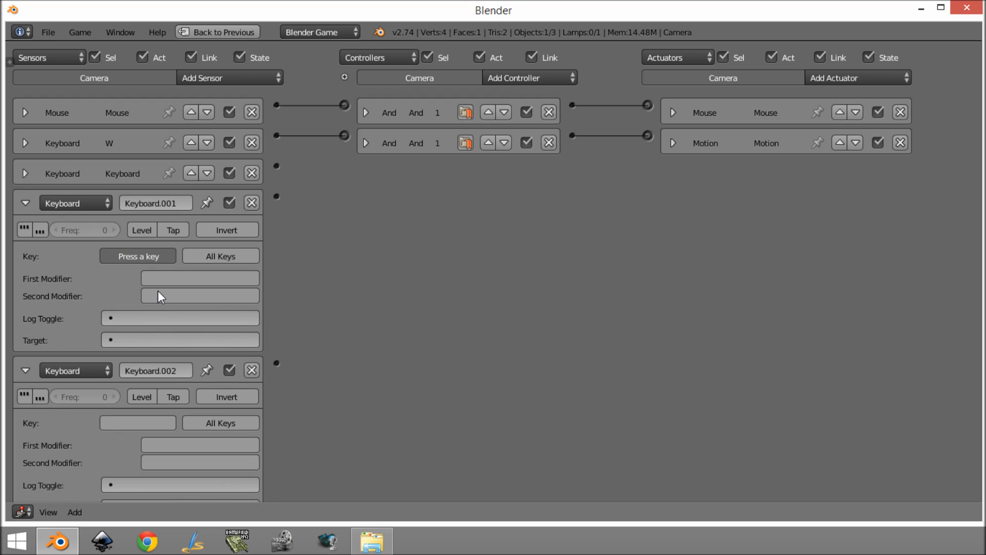
key("a")
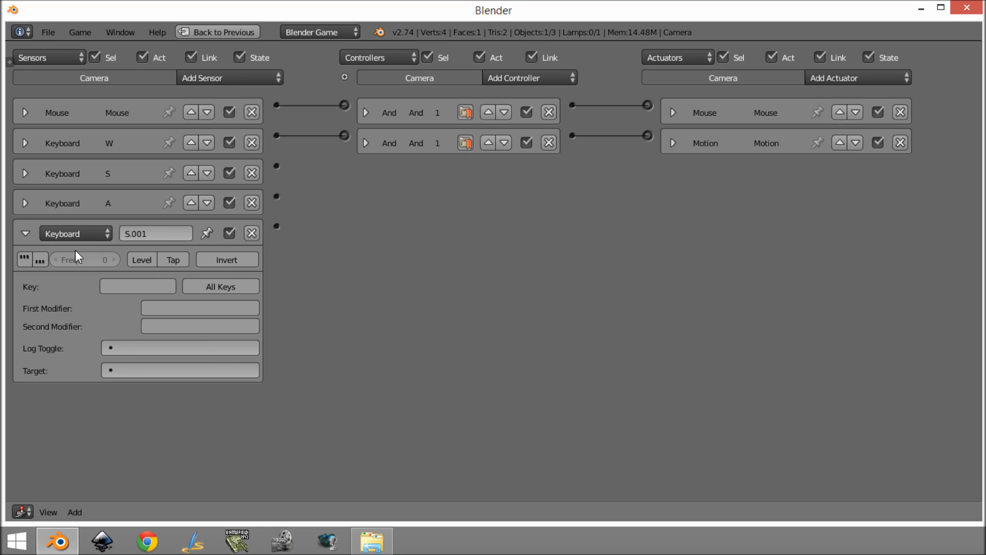
left_click(155, 233)
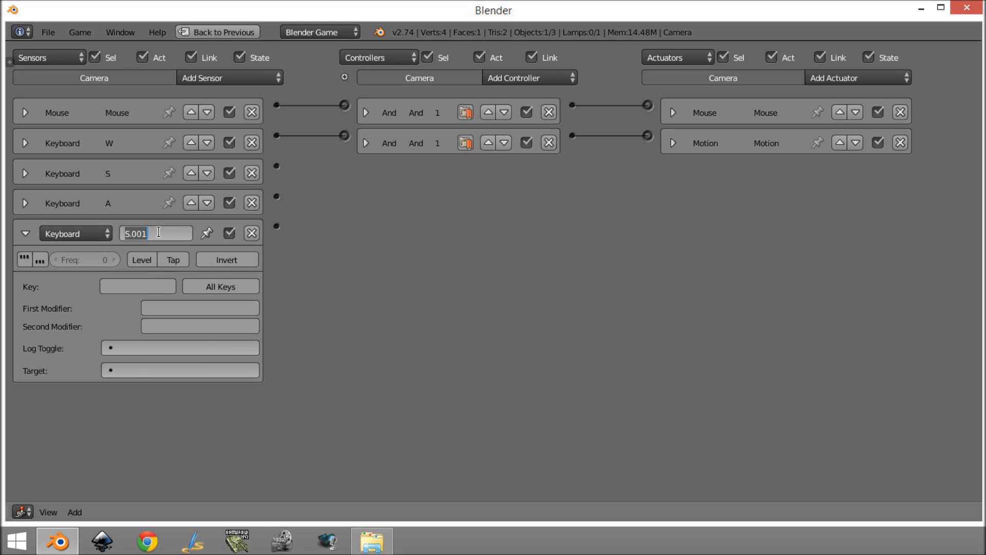
type("d")
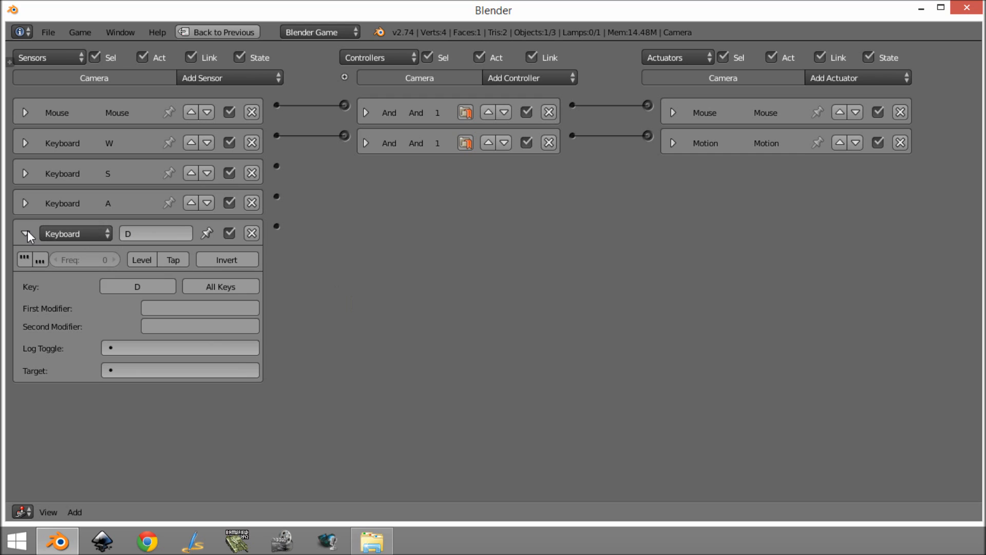
left_click(26, 232)
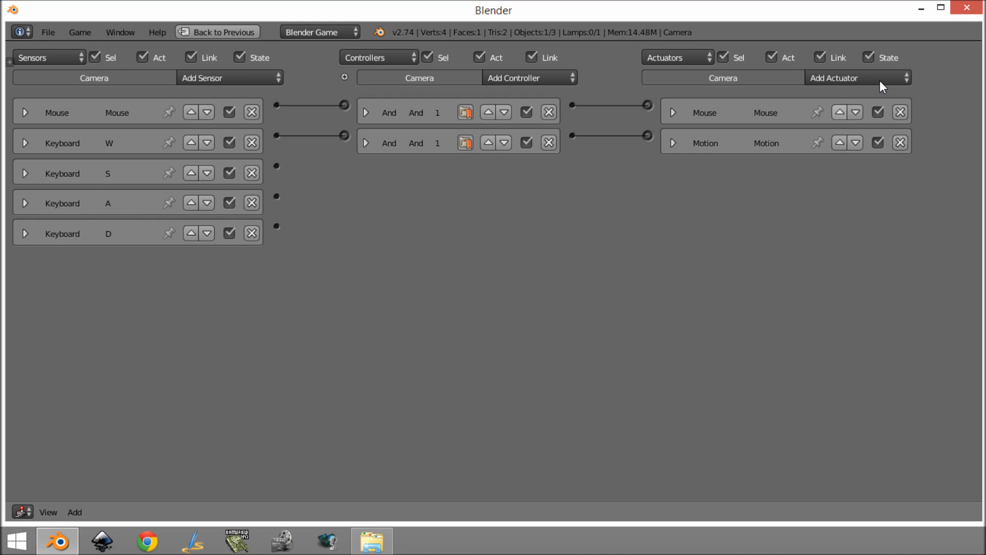
Add three Motion actuators, give Motion.001 a 0.10 Z offset, and restore the previous layout
left_click(857, 77)
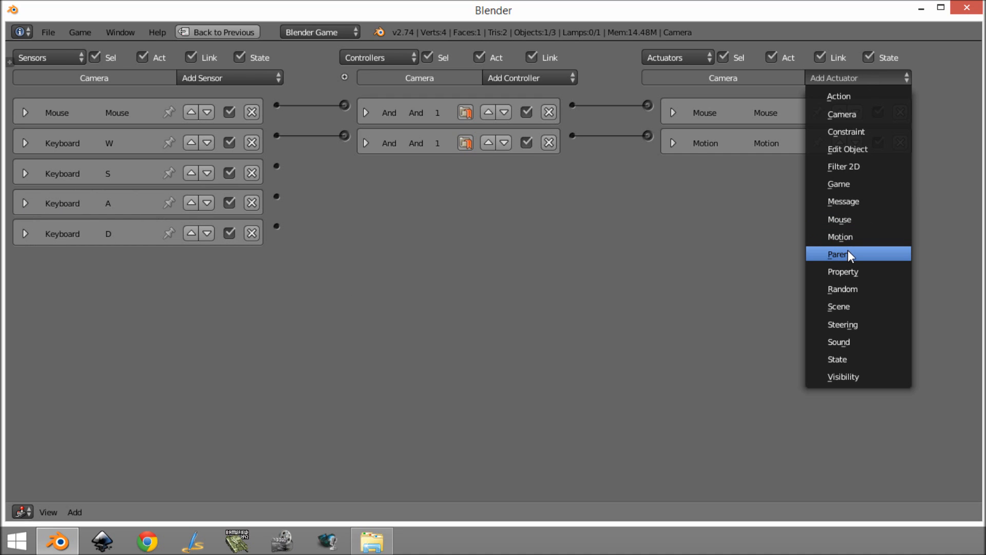
mouse_move(857, 254)
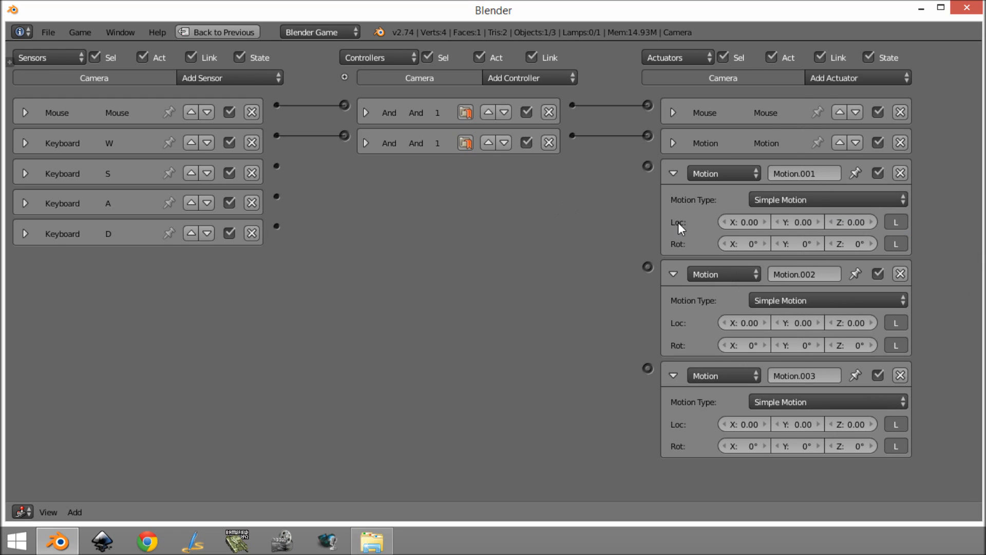
left_click(851, 221)
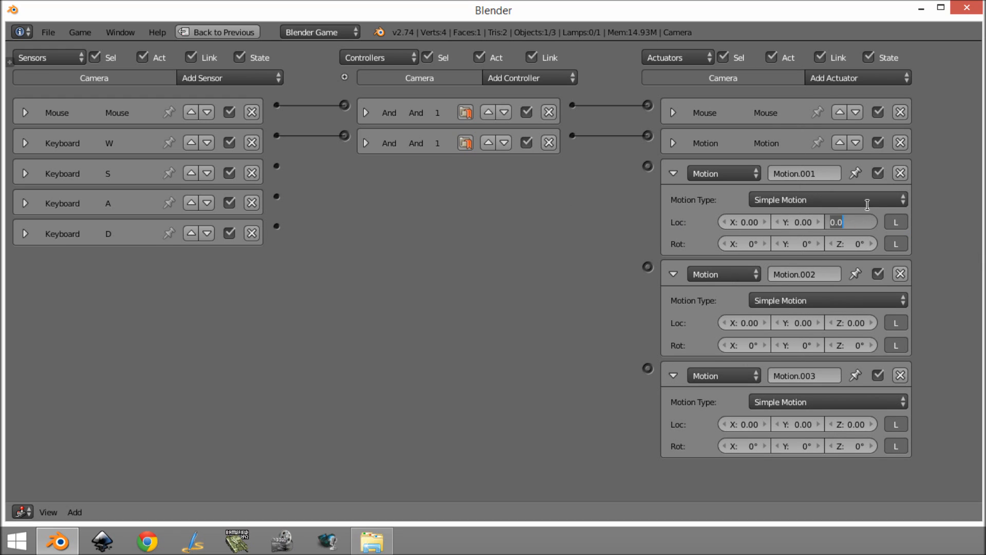
type("0.10")
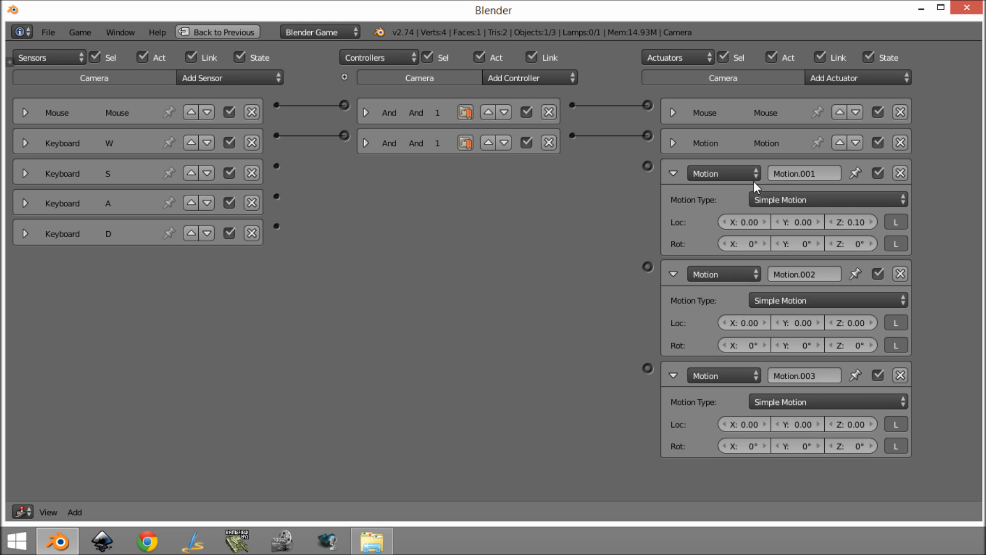
left_click(672, 173)
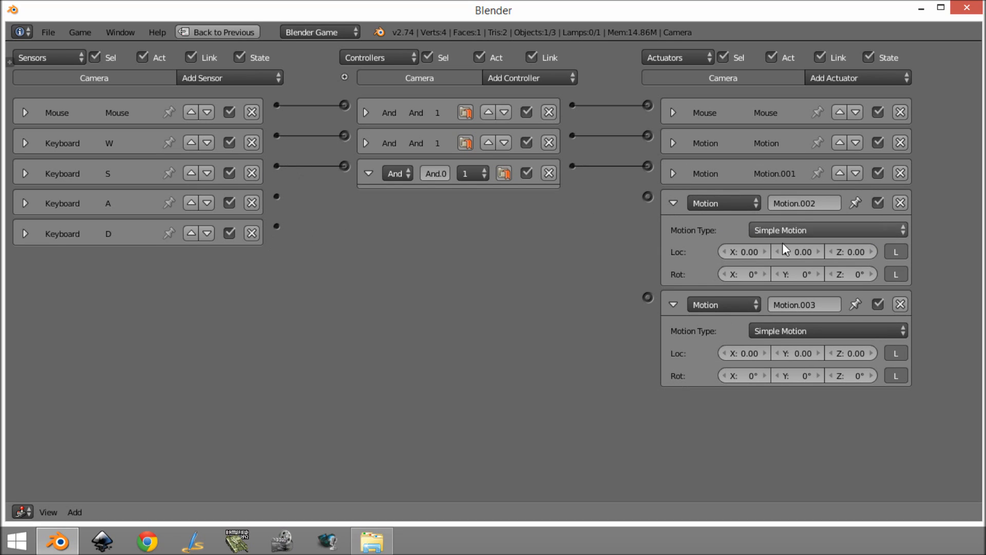
mouse_move(655, 275)
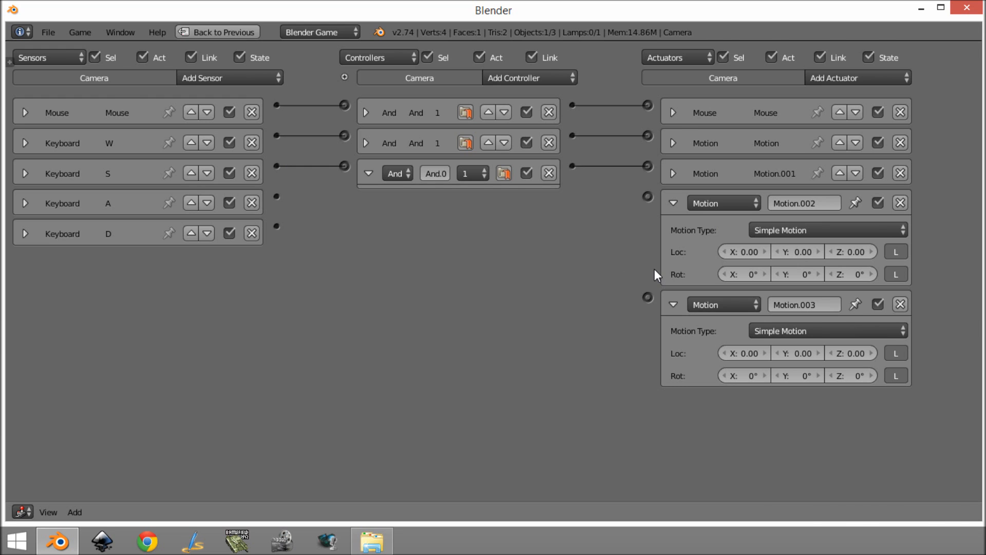
left_click(217, 31)
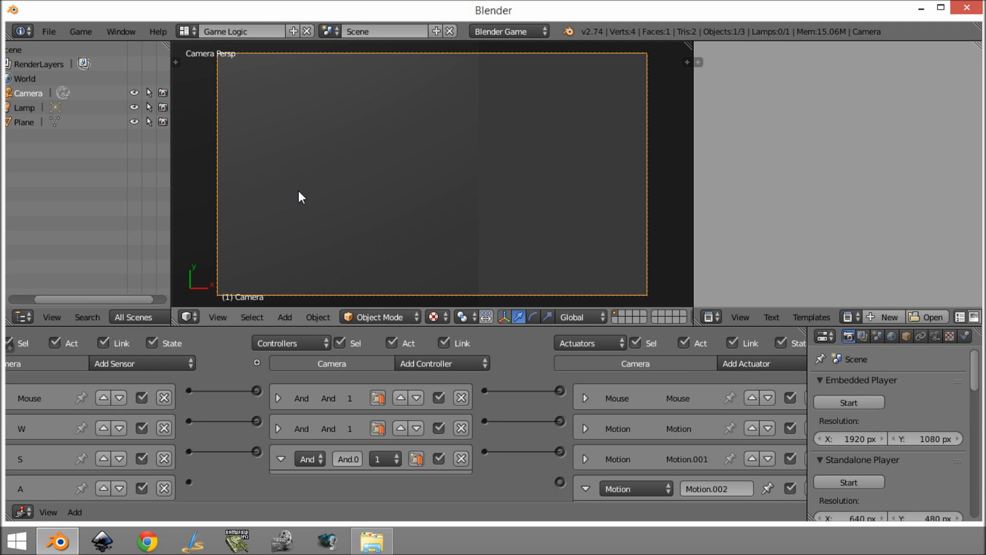
mouse_move(473, 166)
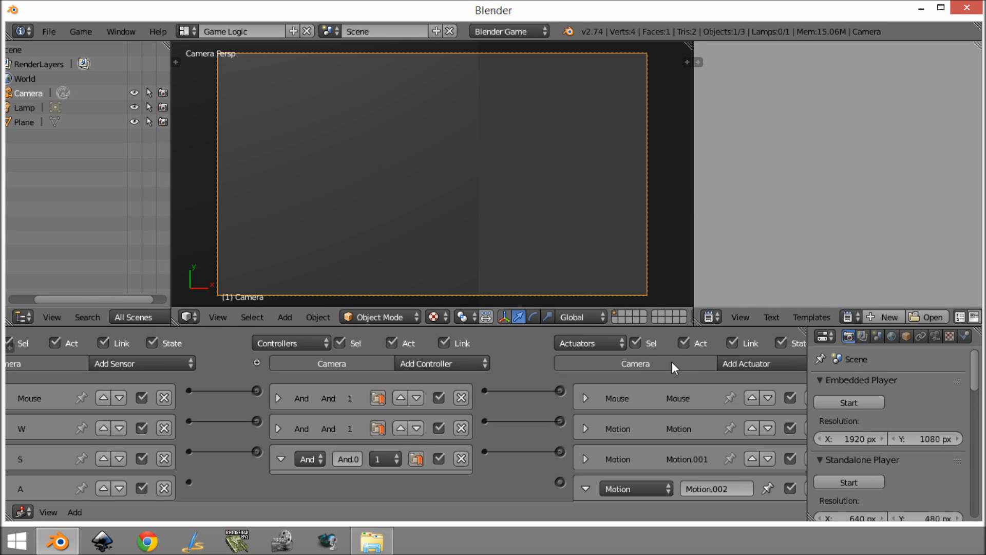
Wire A to Motion.002 and D to Motion.003 through new And controllers
scroll("down", 3)
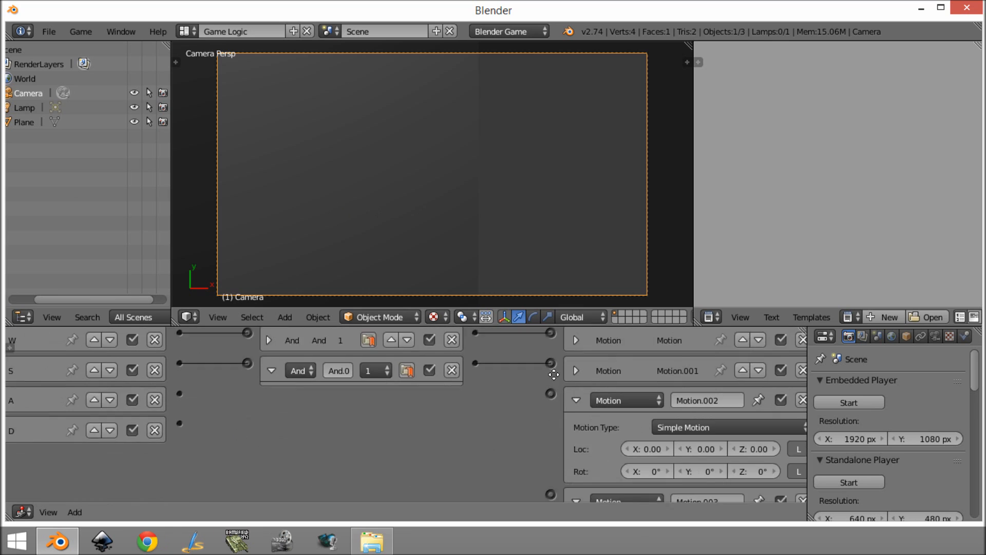
left_click(635, 420)
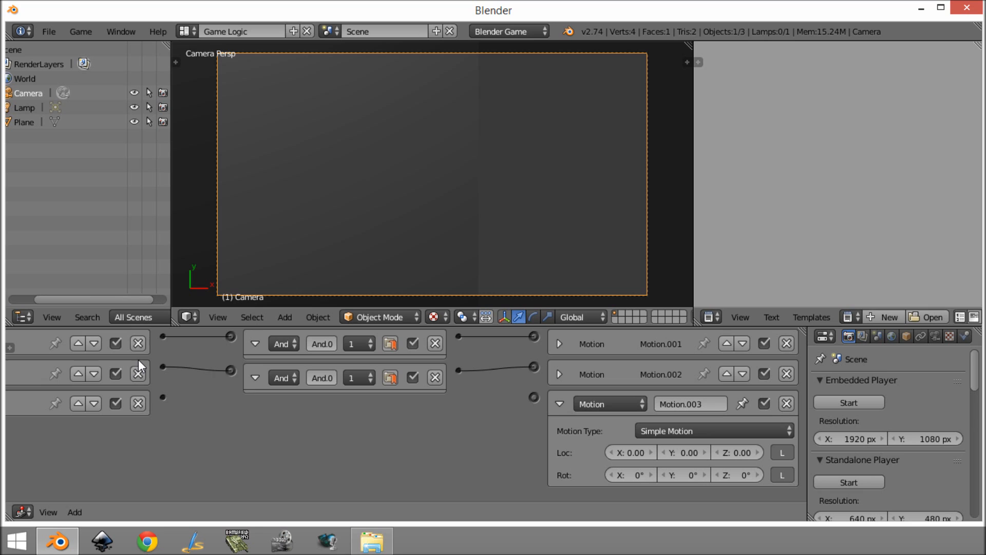
left_click(255, 377)
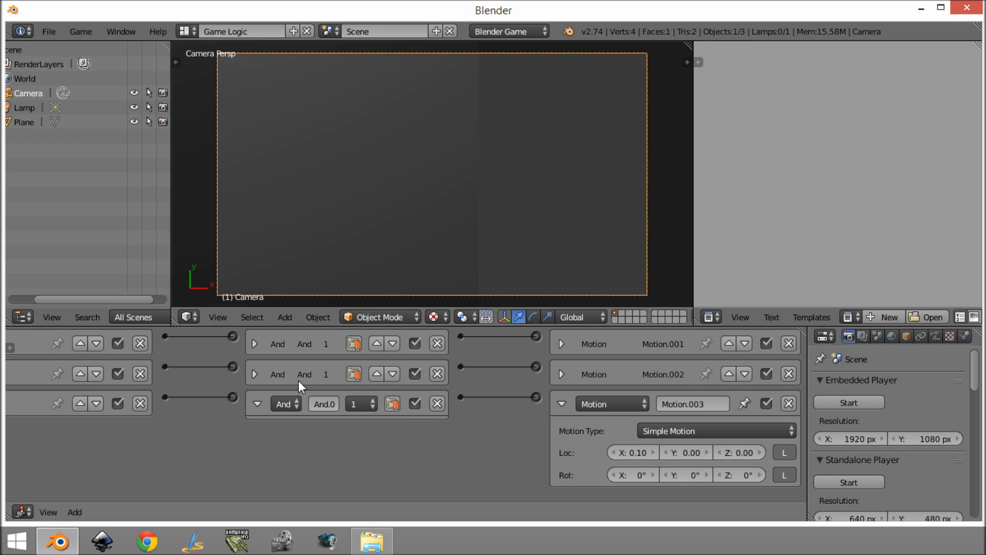
left_click(560, 403)
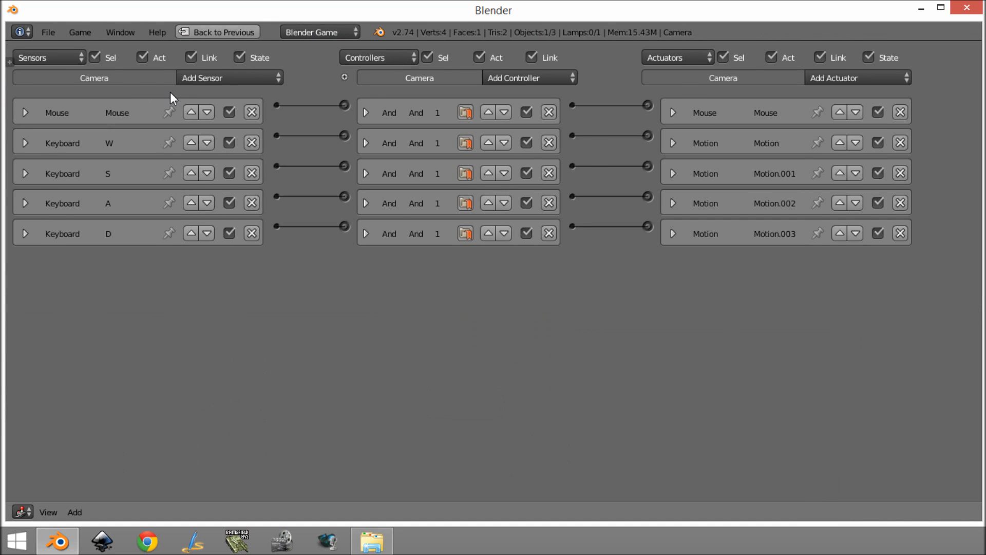
Add Keyboard sensors for Spacebar and Left Shift and collapse their details
left_click(227, 78)
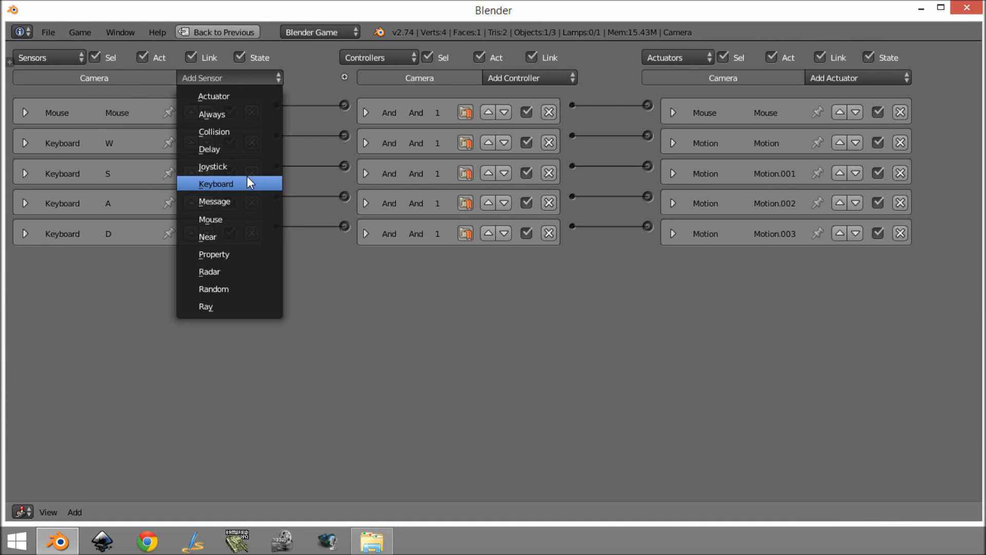
left_click(215, 184)
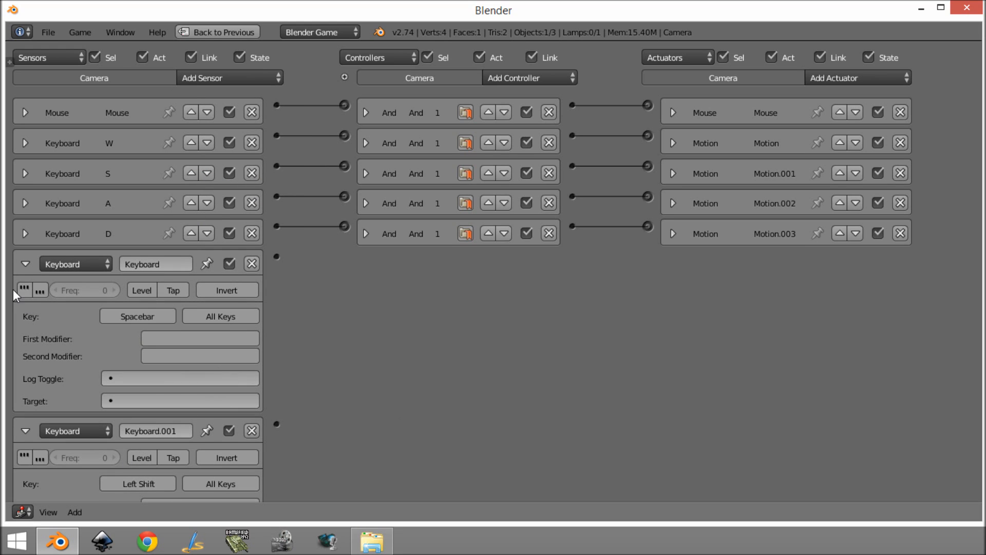
left_click(26, 264)
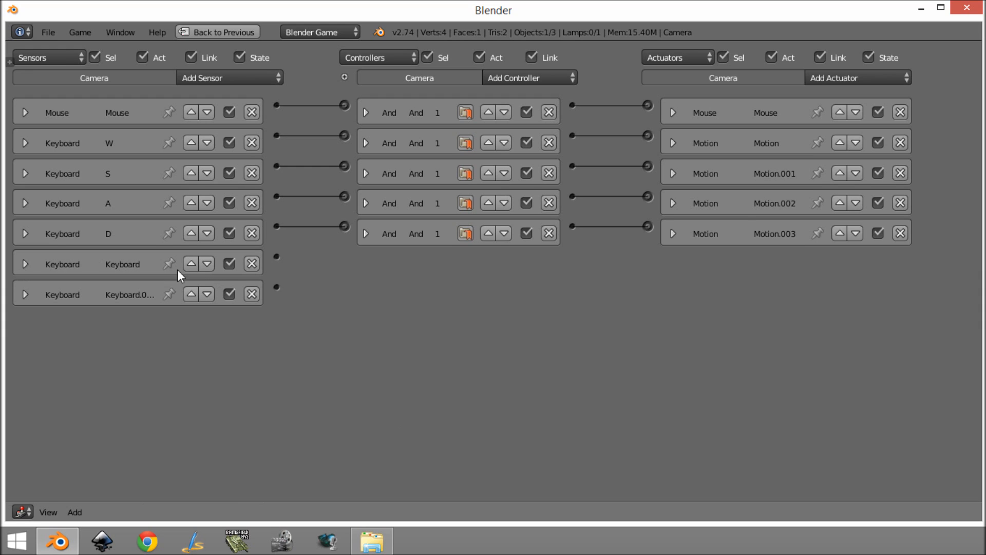
Add two Motion actuators, Motion.004 and Motion.005
left_click(852, 78)
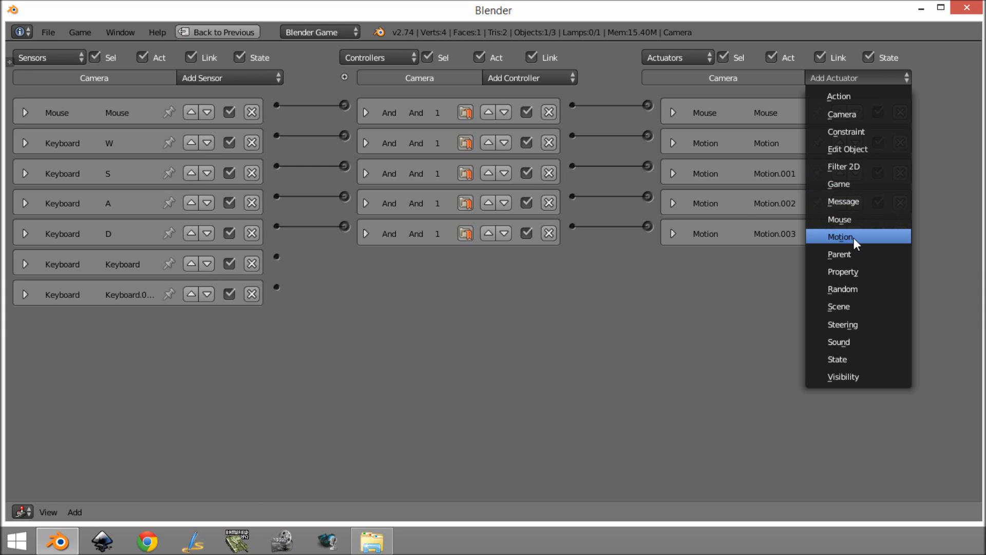
left_click(839, 236)
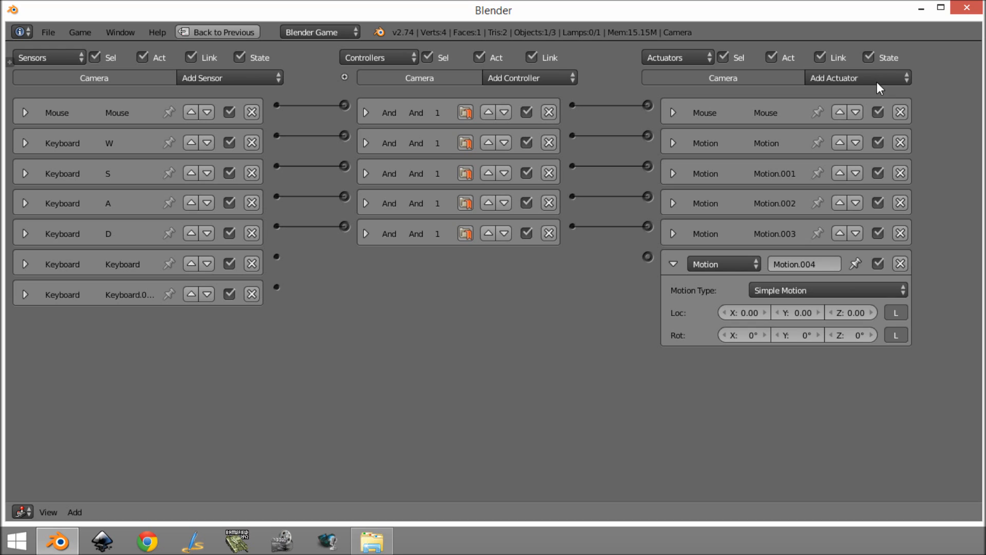
left_click(857, 77)
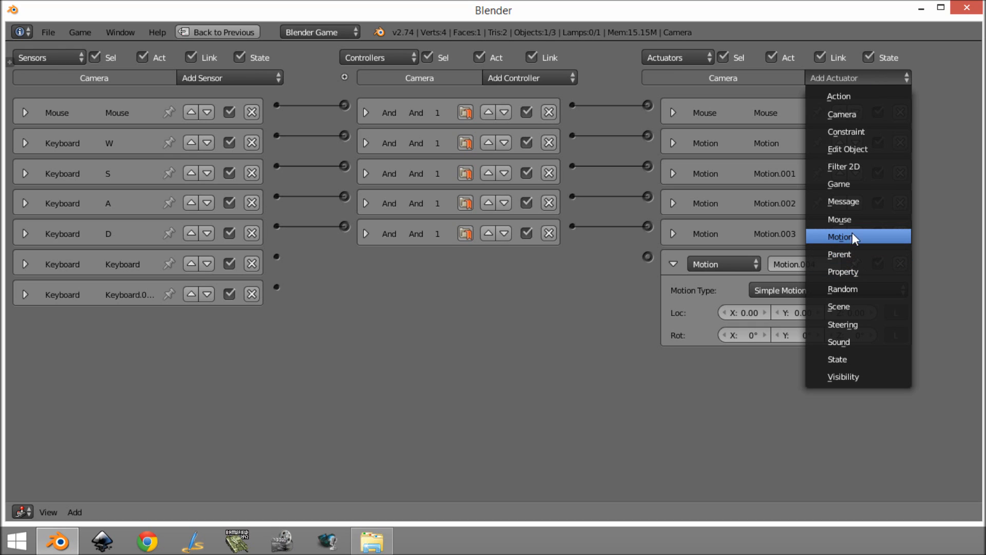
left_click(839, 236)
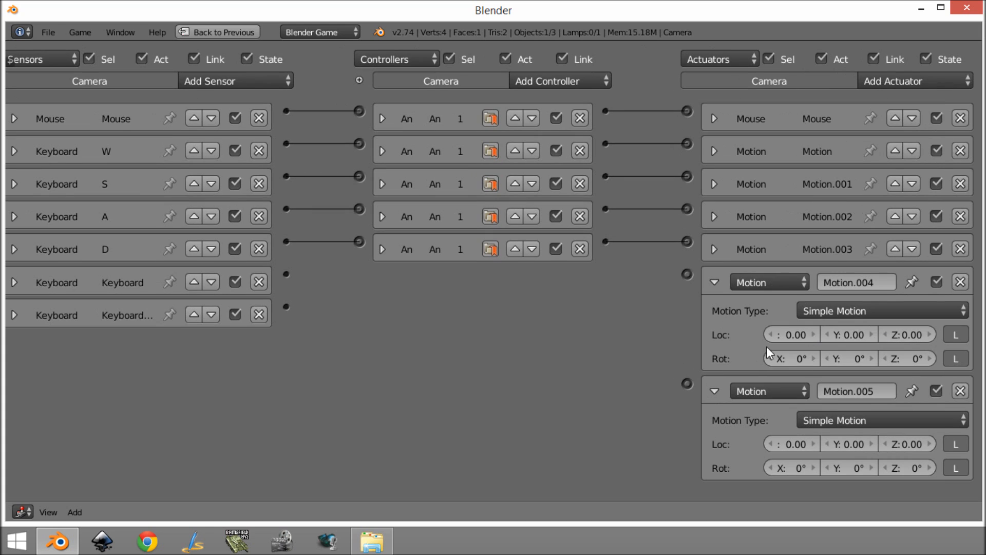
mouse_move(538, 334)
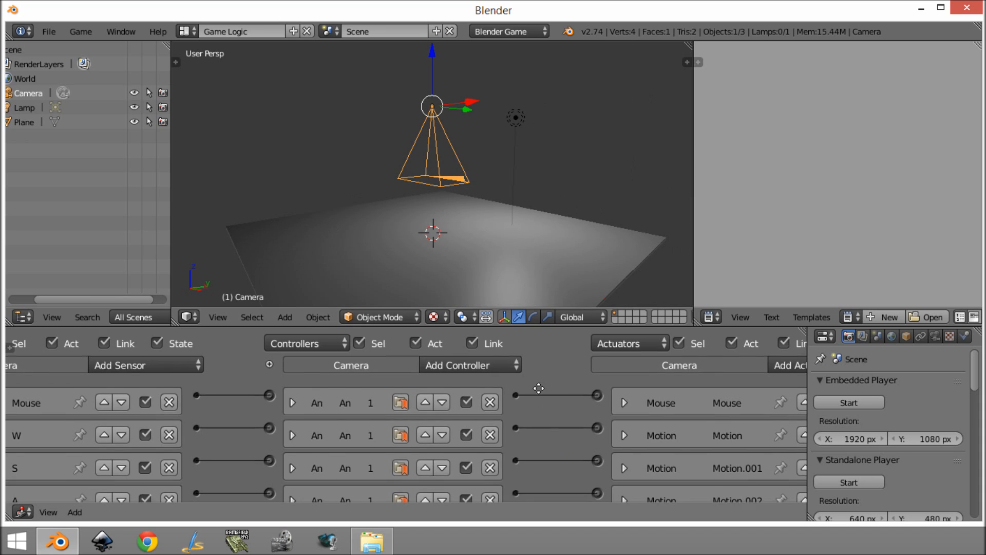
Collapse Motion.004/.005, link the Spacebar sensor to Motion.004, and show camera physics
scroll("down", 3)
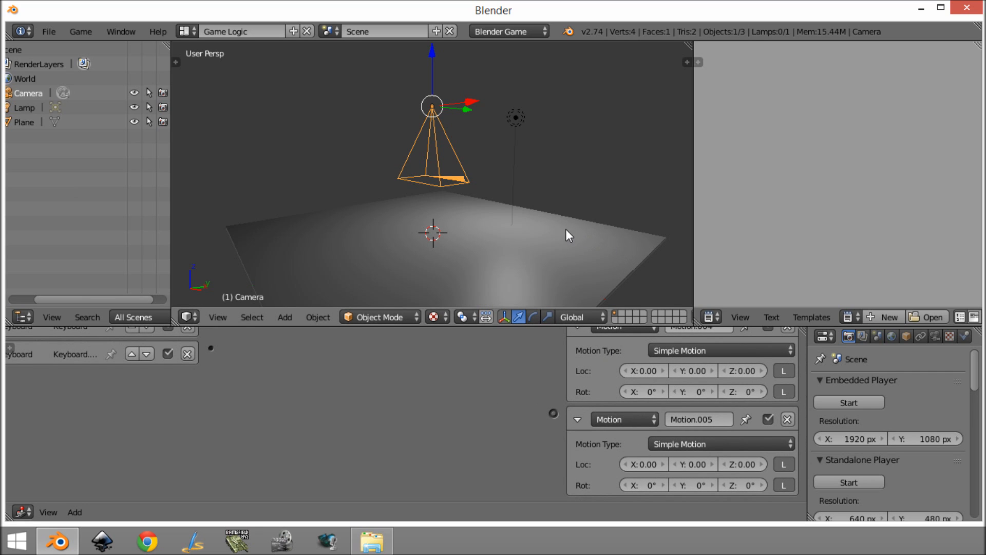
left_click_drag(566, 235, 604, 230)
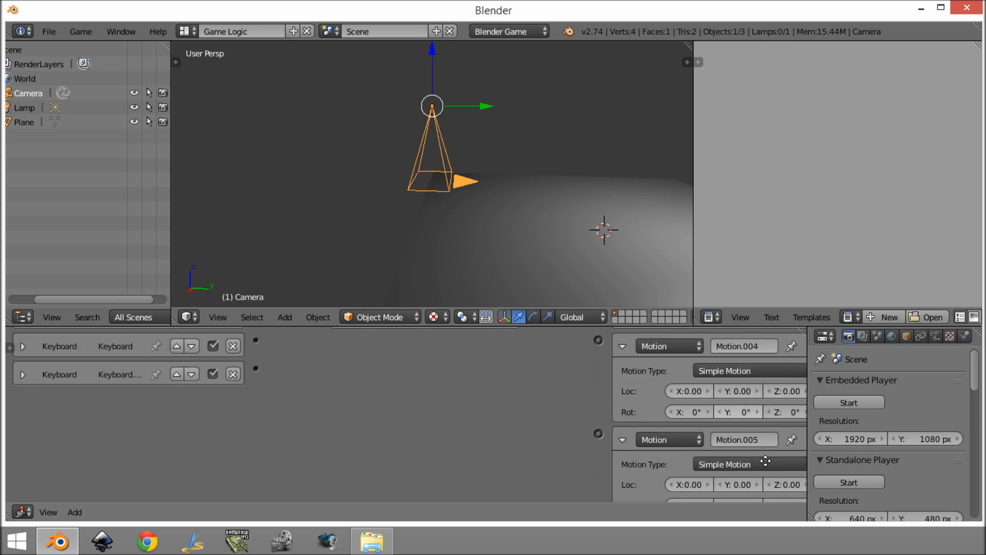
left_click(23, 423)
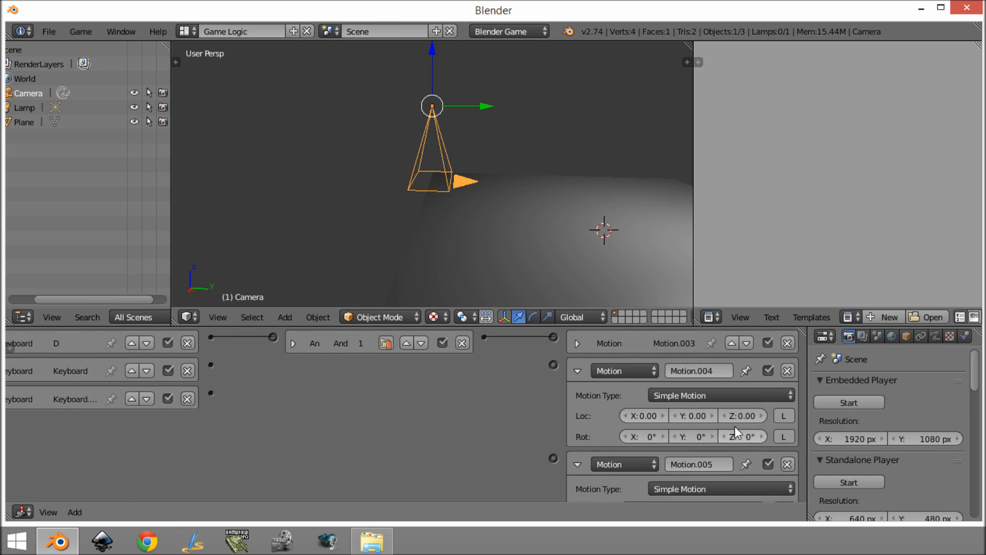
left_click(742, 416)
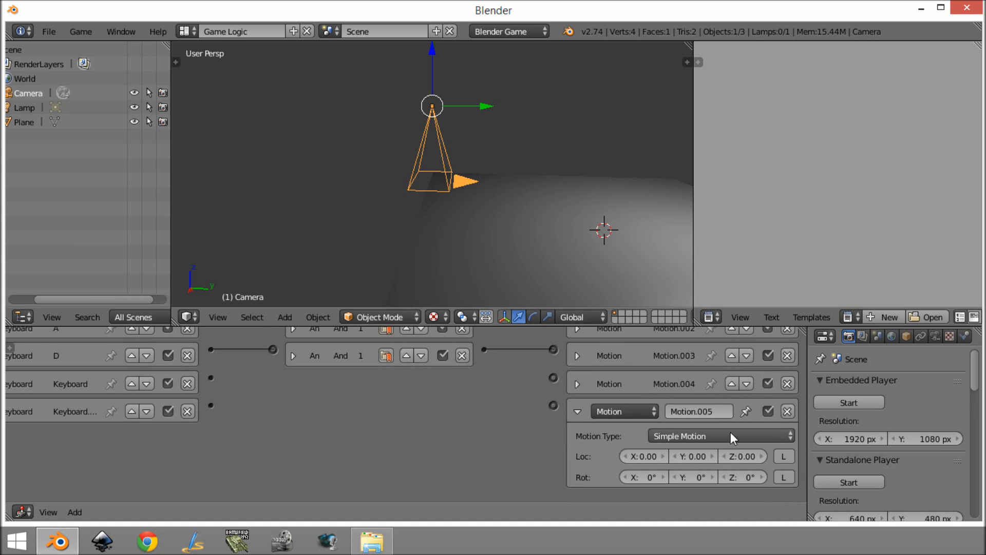
left_click(741, 456)
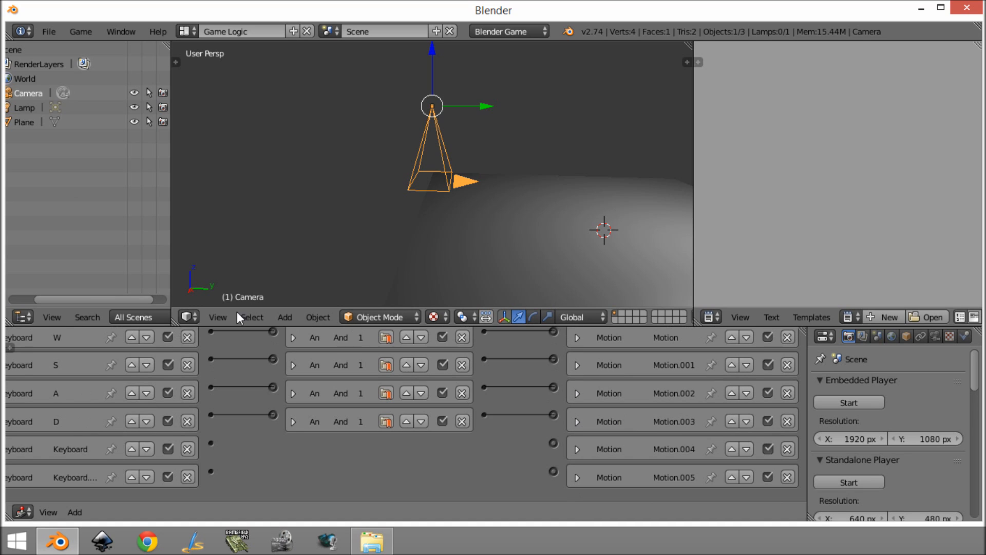
left_click_drag(213, 442, 552, 447)
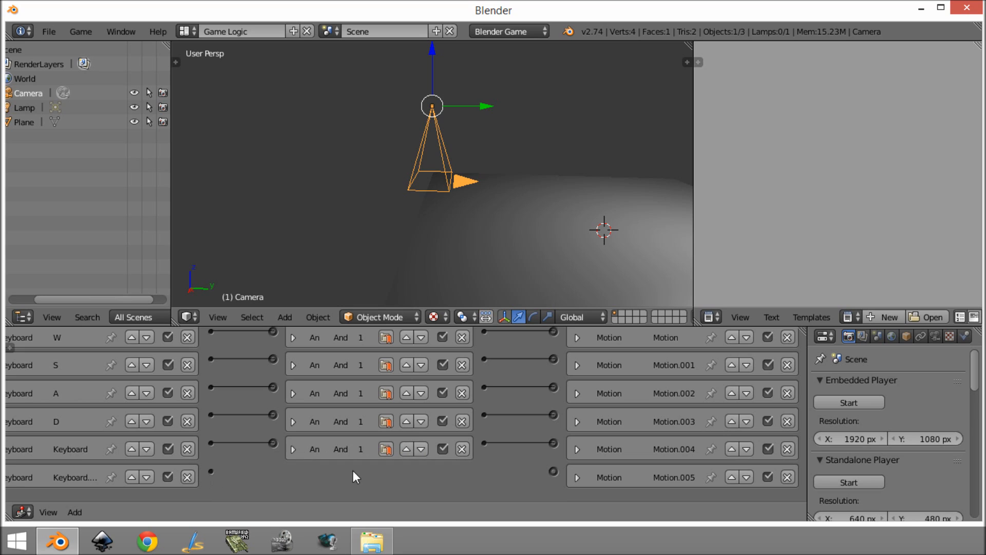
left_click(293, 476)
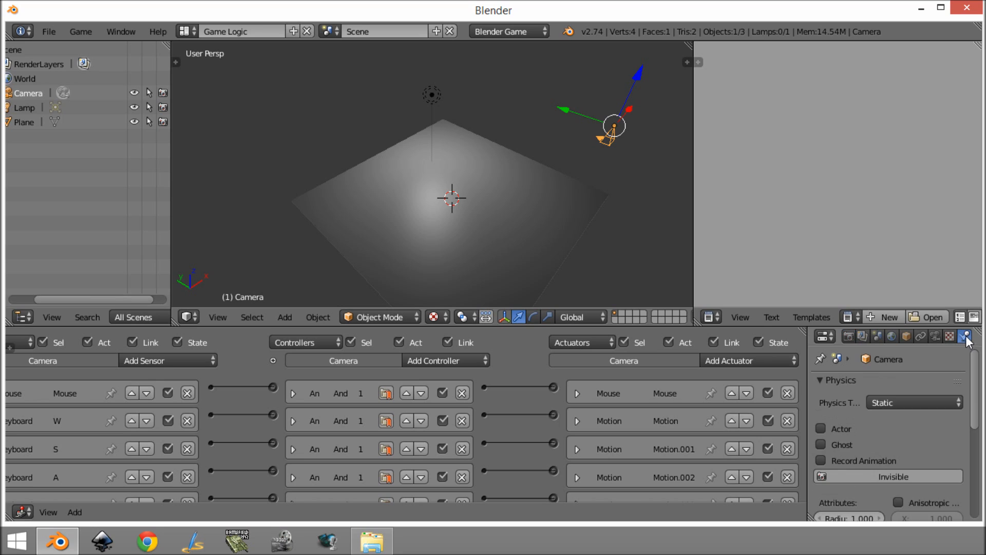
Set the camera's Physics Type to Dynamic
left_click(913, 402)
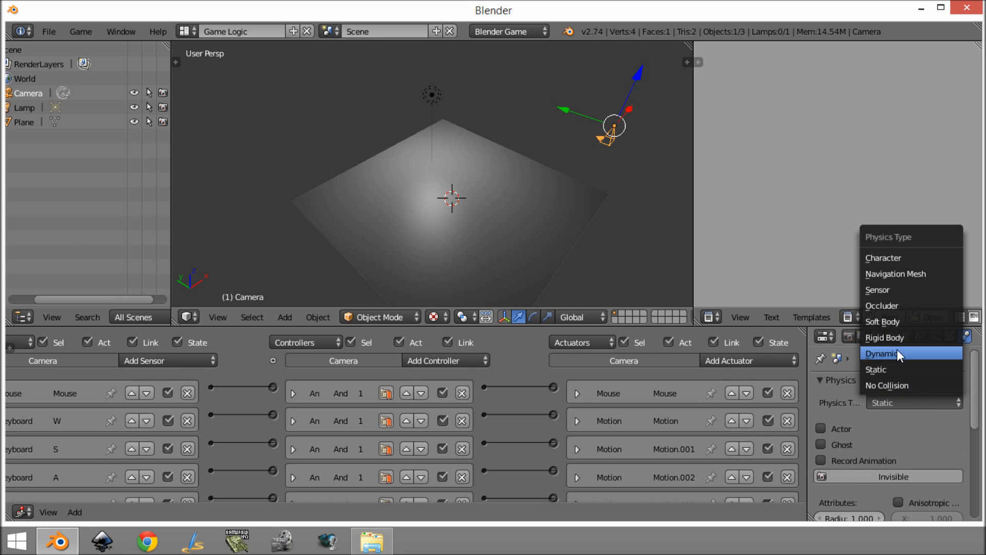
mouse_move(899, 378)
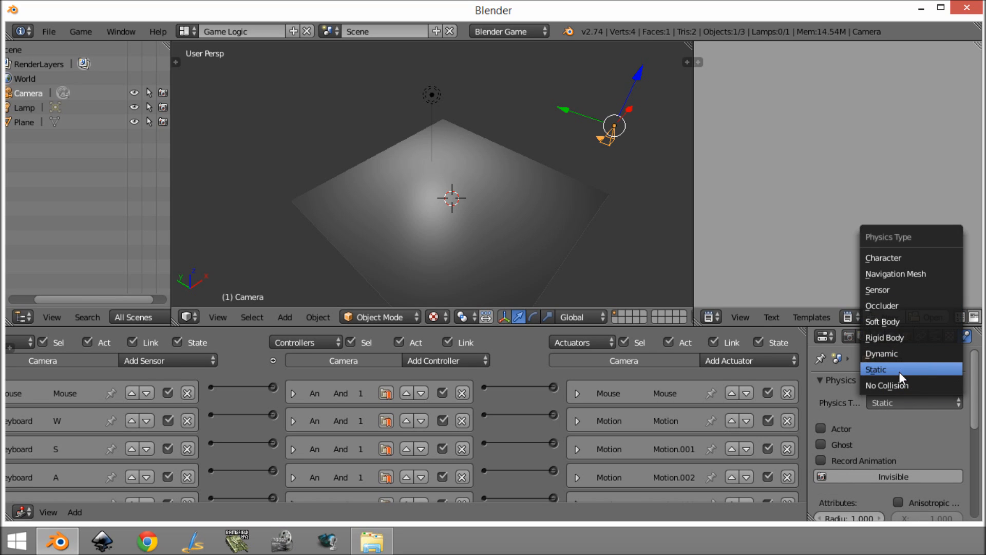
left_click(882, 353)
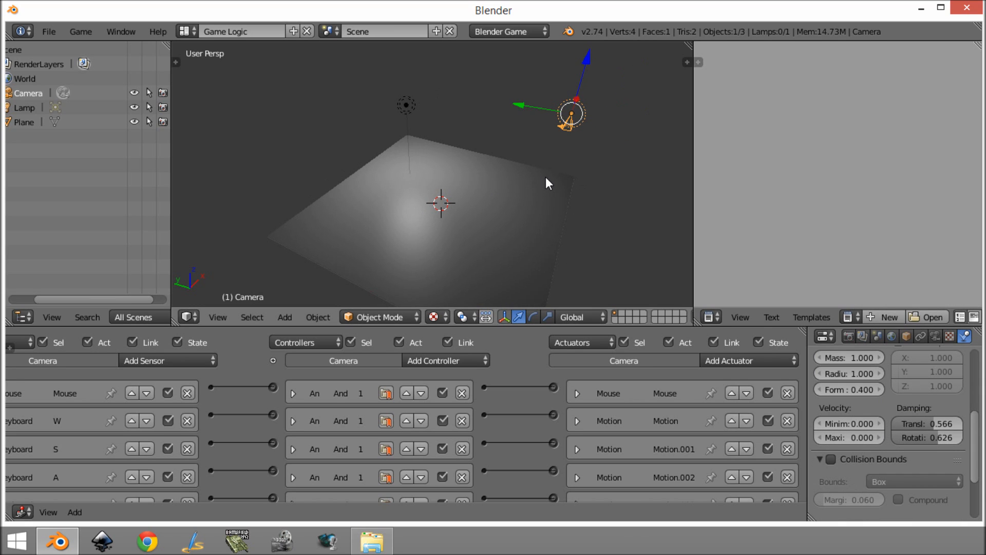
left_click_drag(569, 113, 432, 173)
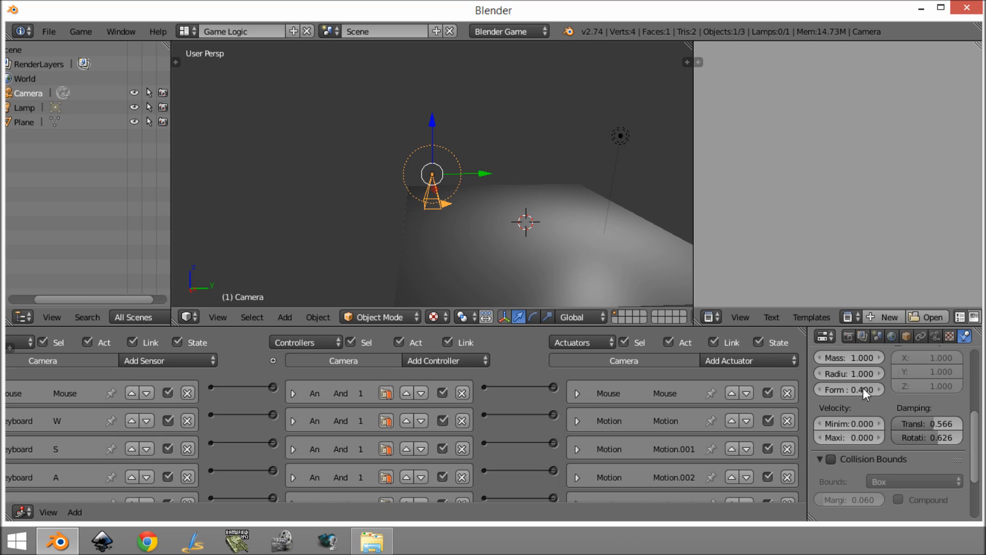
scroll("down", 3)
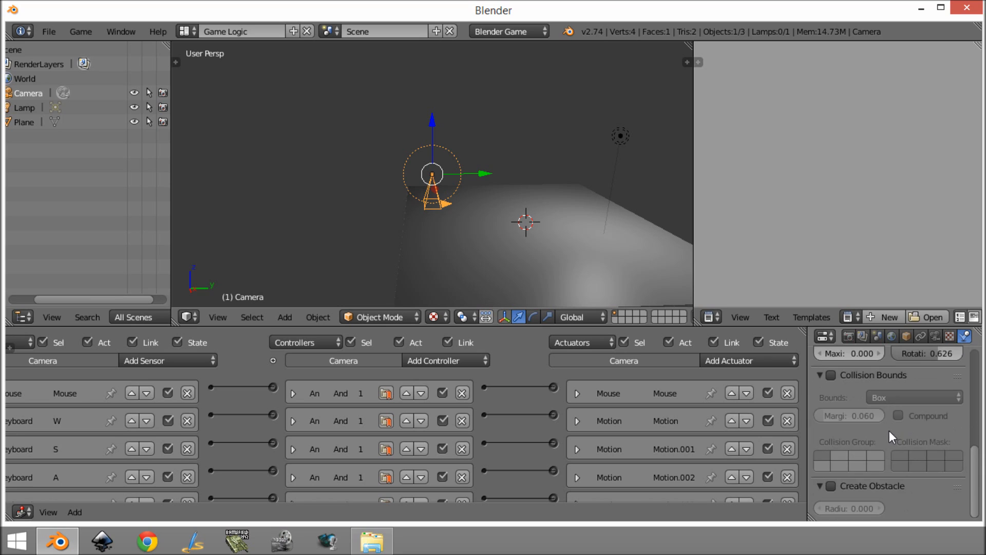
scroll("down", 3)
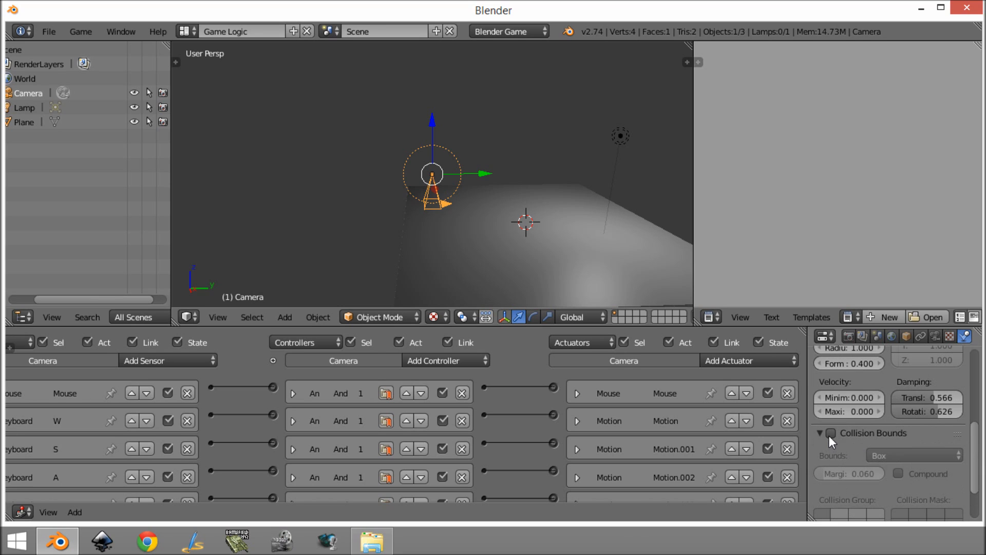
Enable Collision Bounds on the camera with a Sphere shape
left_click(832, 433)
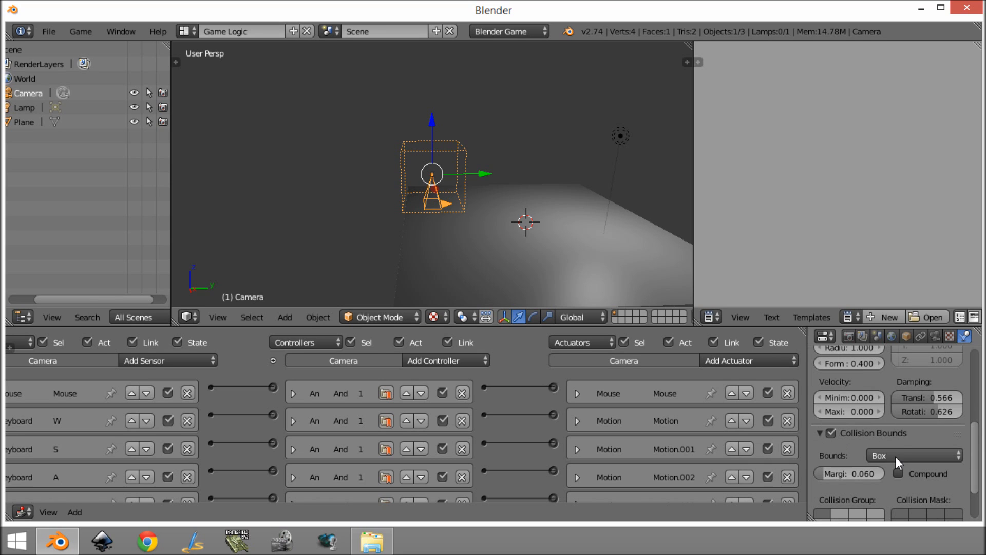
left_click(912, 456)
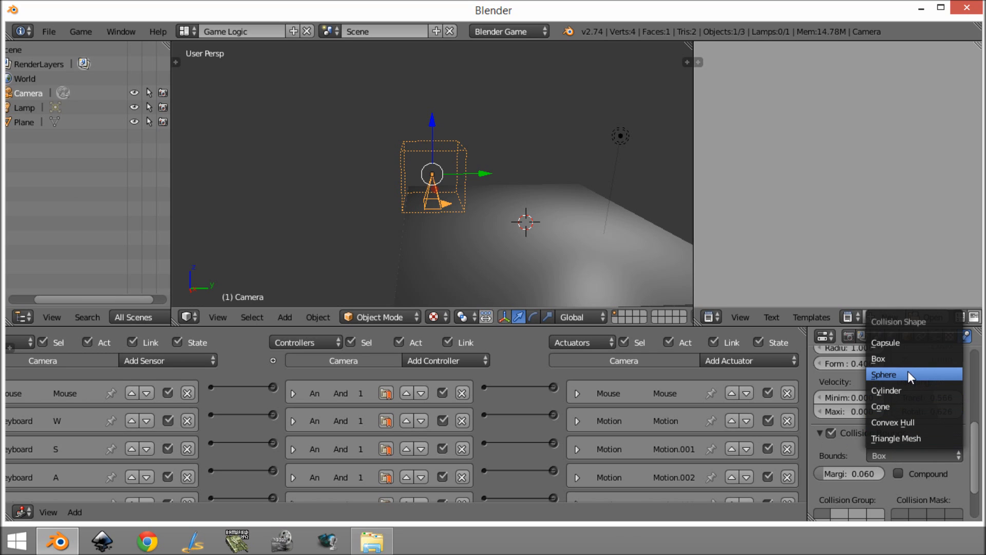
left_click(883, 374)
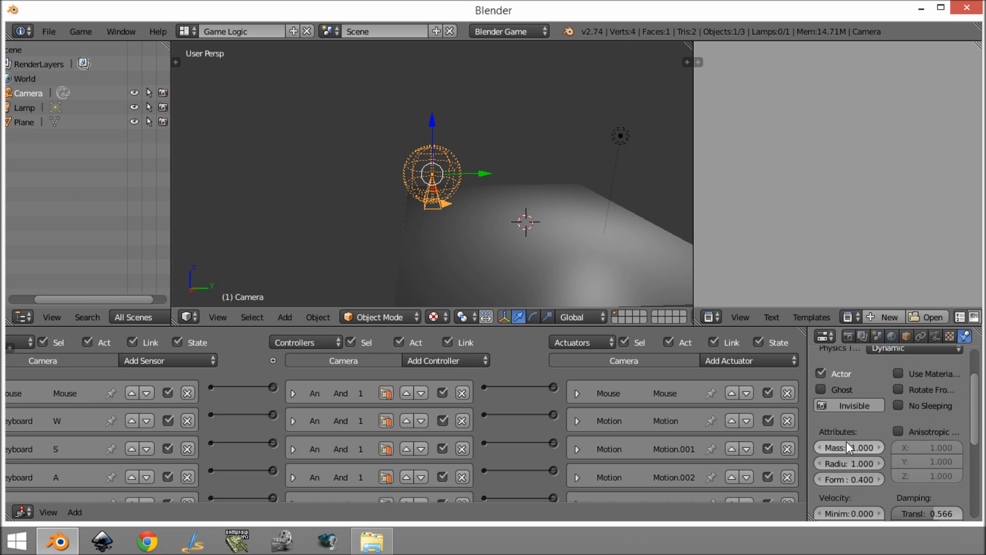
scroll("down", 3)
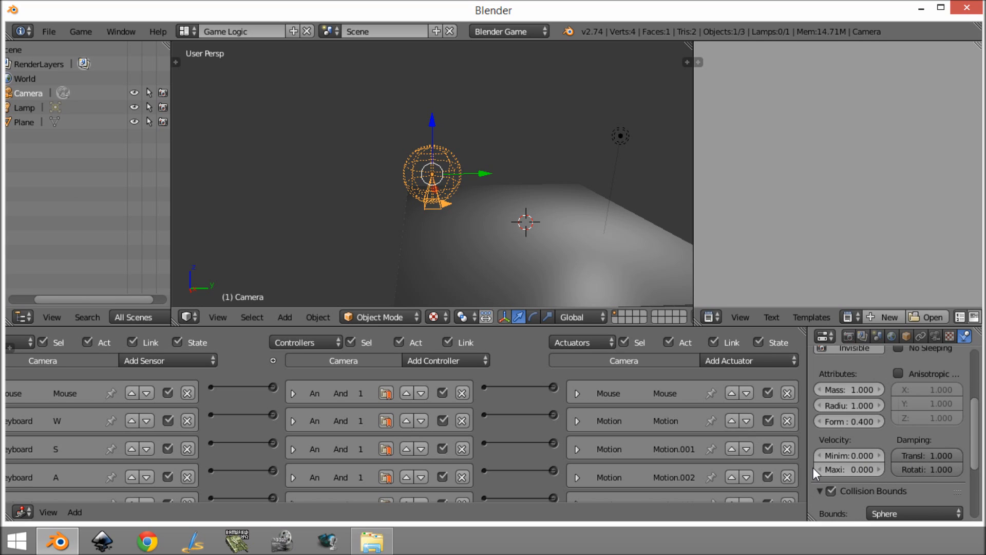
mouse_move(807, 465)
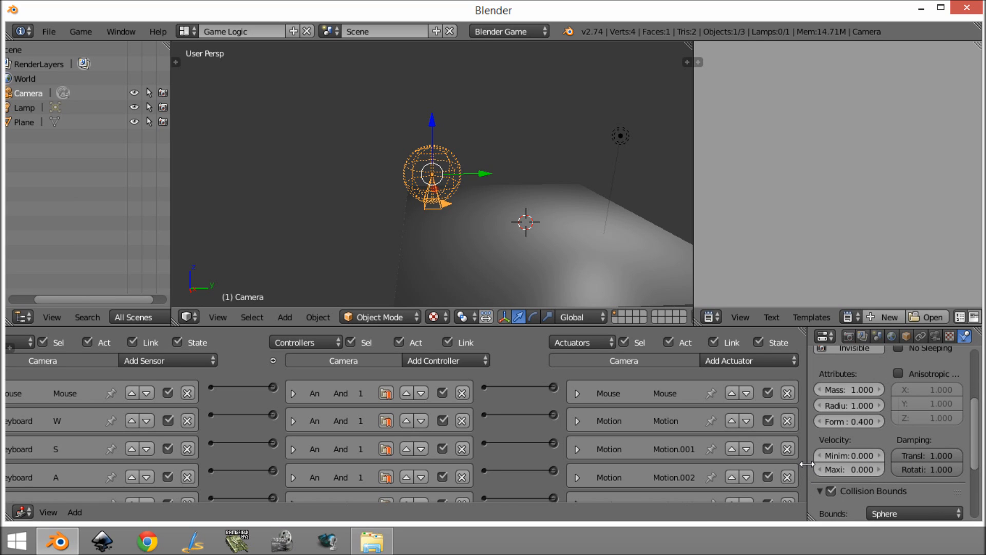